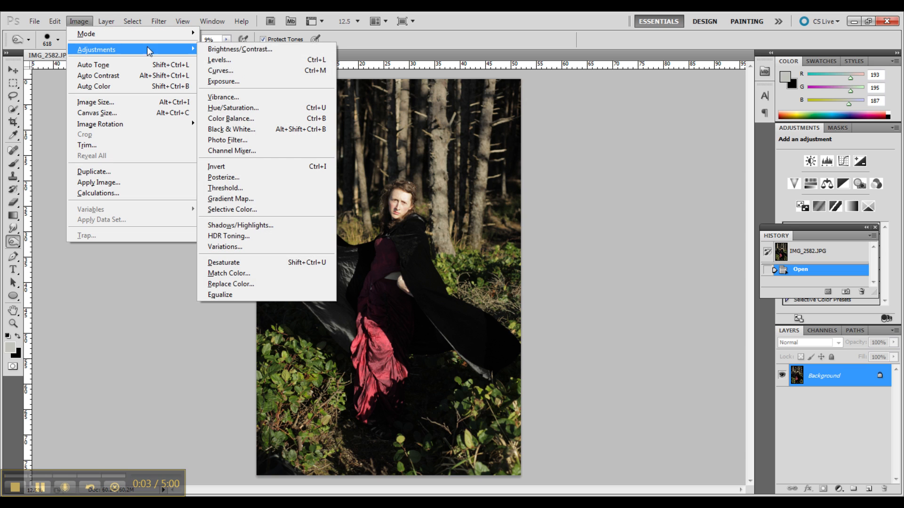
{"action": "mouse_move", "coordinate": [224, 82]}
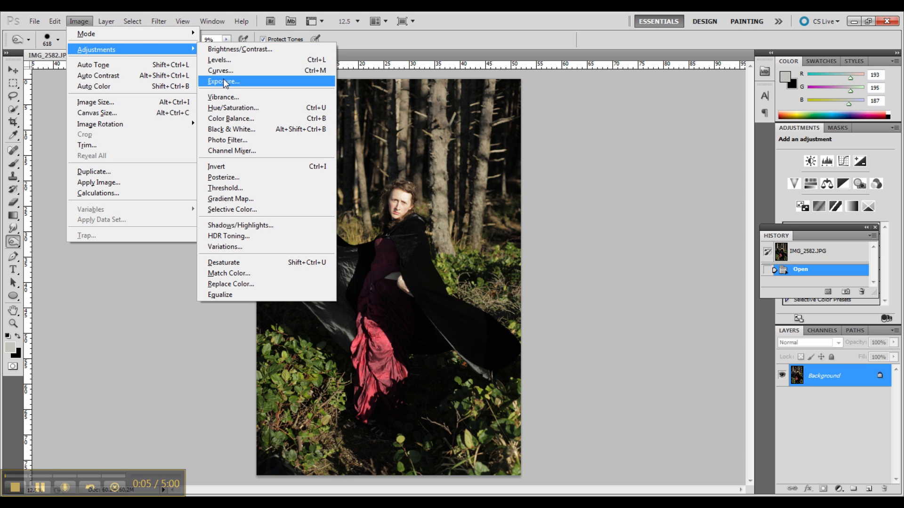
{"action": "mouse_move", "coordinate": [229, 59]}
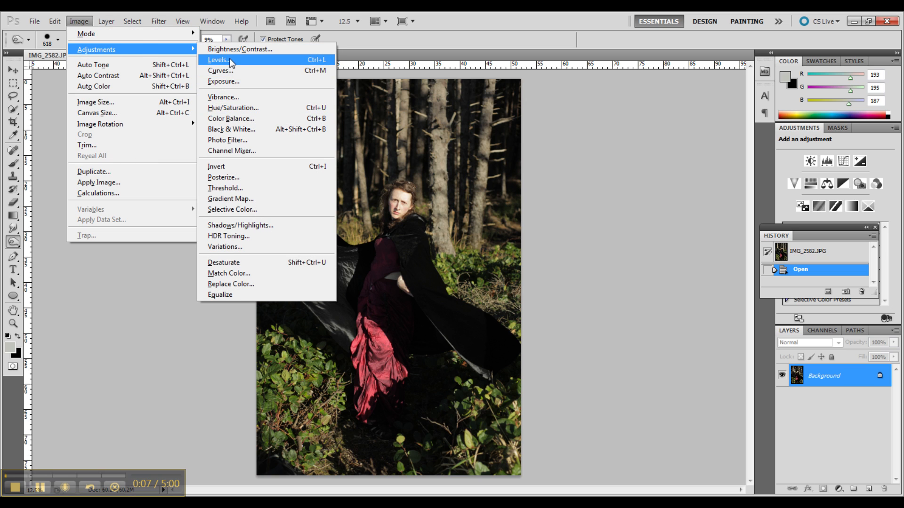
Step: Apply a Levels adjustment with black input 9 and midtones 1.08 to the portrait
{"action": "left_click", "coordinate": [218, 59]}
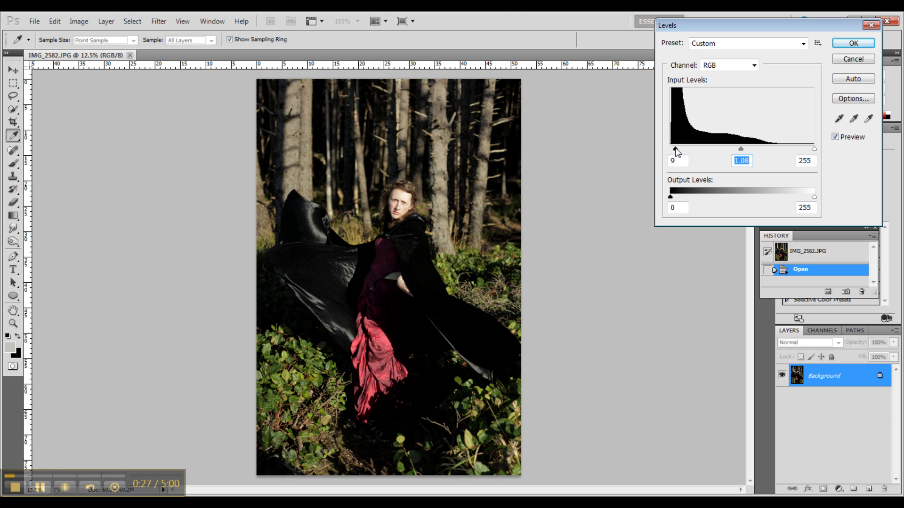
{"action": "left_click", "coordinate": [853, 44]}
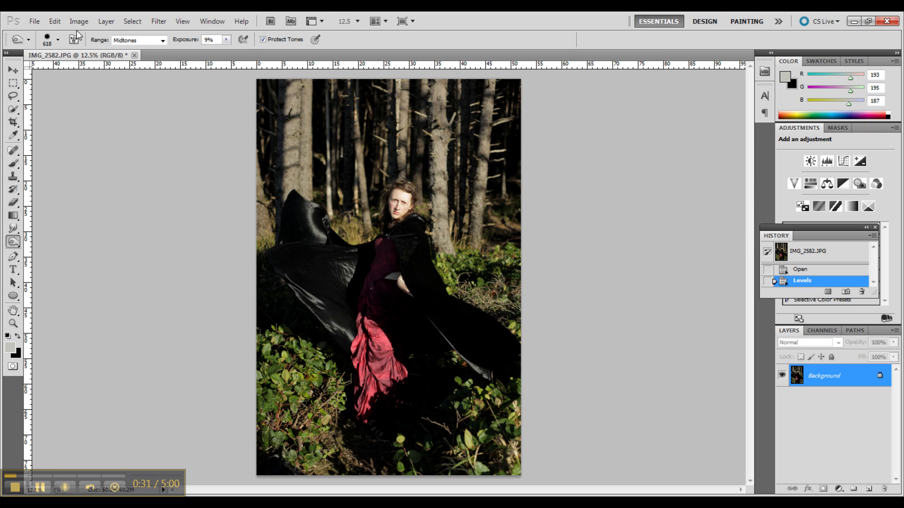
{"action": "left_click", "coordinate": [79, 21]}
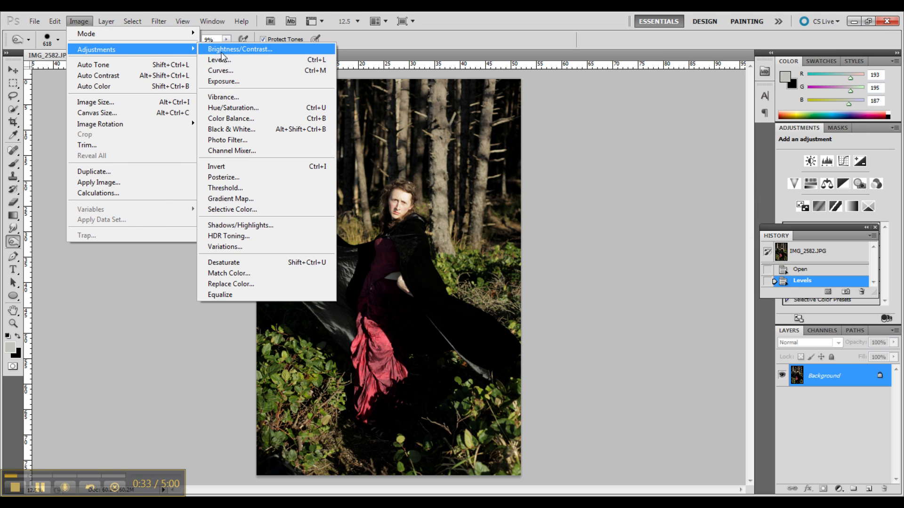
{"action": "mouse_move", "coordinate": [228, 70]}
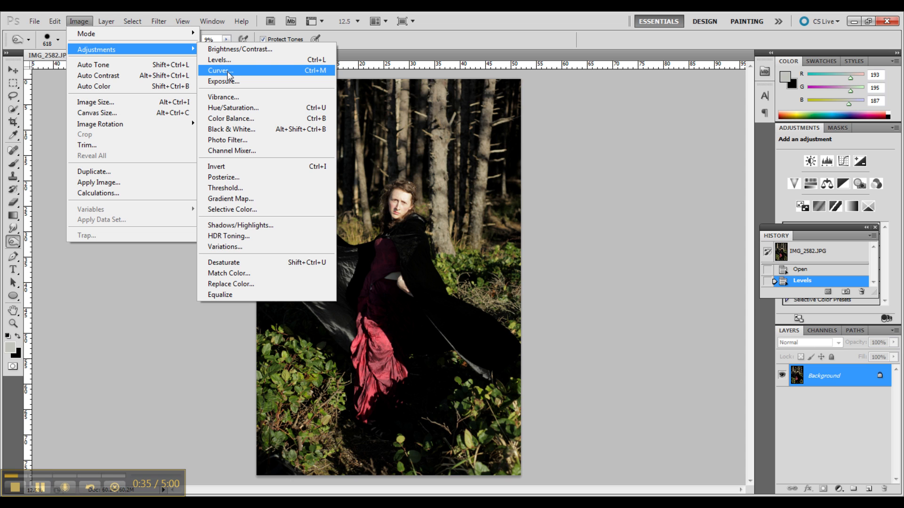
{"action": "left_click", "coordinate": [219, 70]}
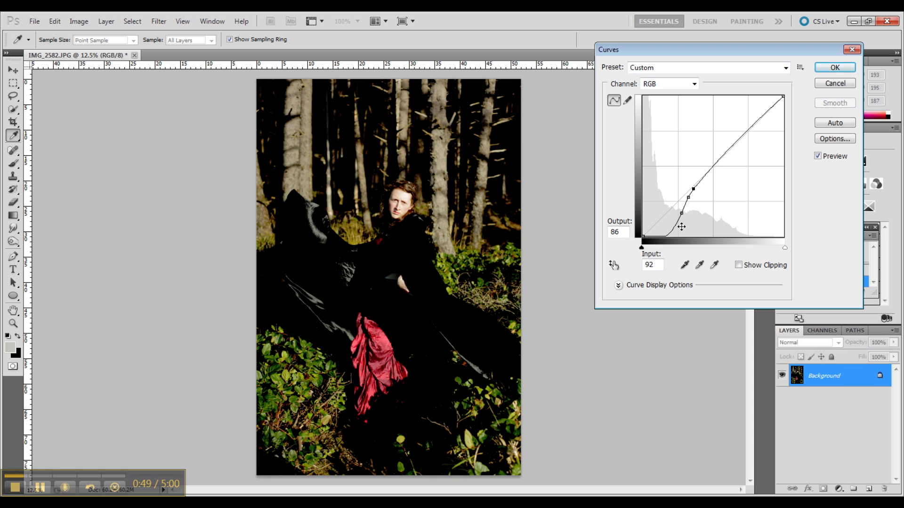
{"action": "mouse_move", "coordinate": [775, 147]}
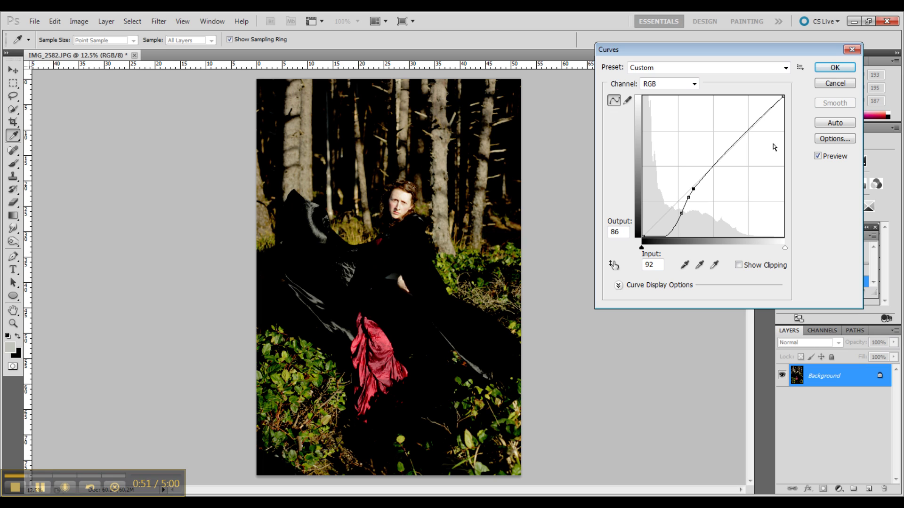
{"action": "mouse_move", "coordinate": [673, 213]}
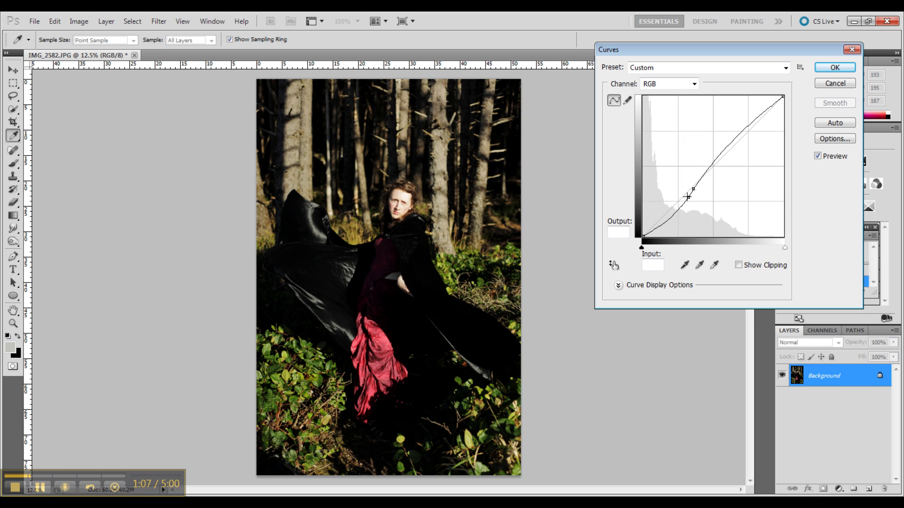
{"action": "left_click", "coordinate": [833, 67]}
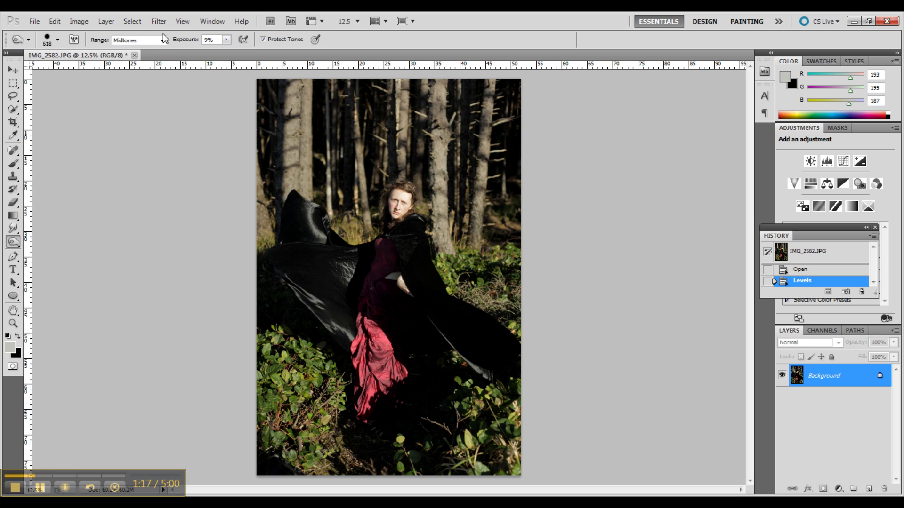
{"action": "mouse_move", "coordinate": [151, 248]}
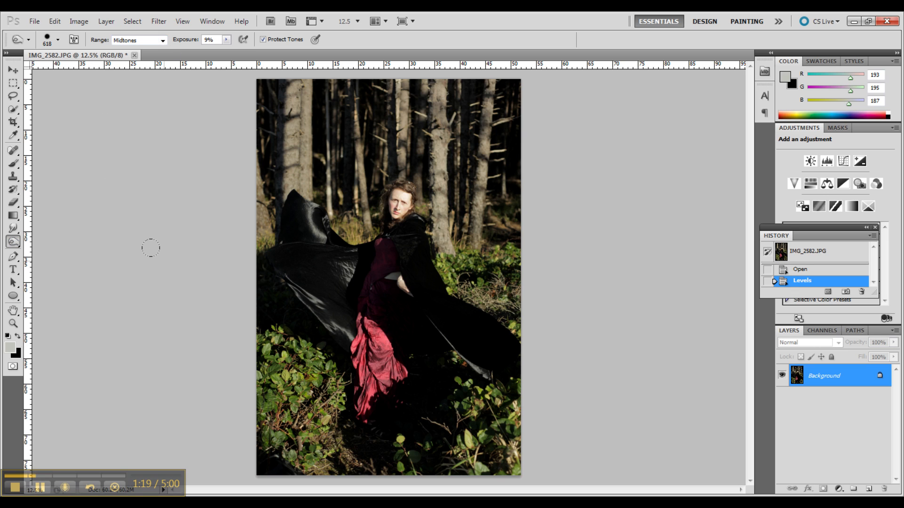
{"action": "mouse_move", "coordinate": [382, 177]}
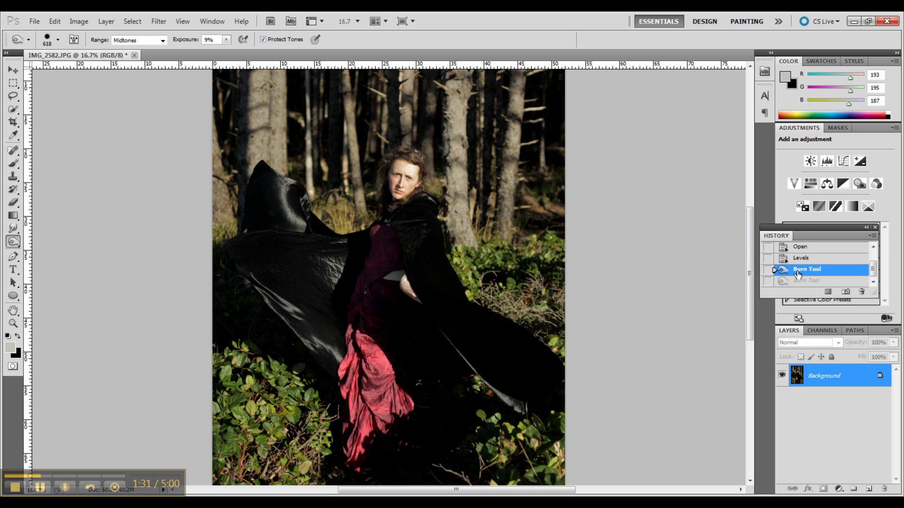
Step: Burn the dark forest areas with the Burn tool limited to Shadows
{"action": "left_click", "coordinate": [162, 40]}
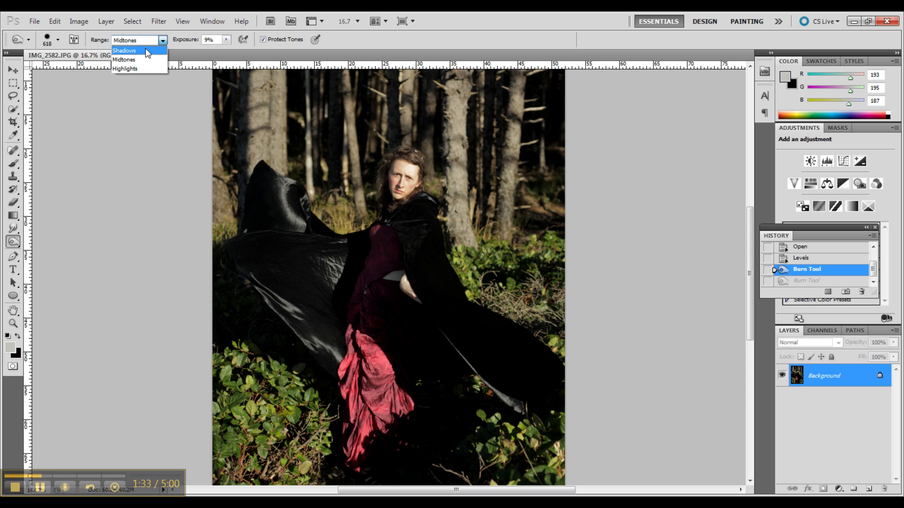
{"action": "left_click", "coordinate": [123, 51]}
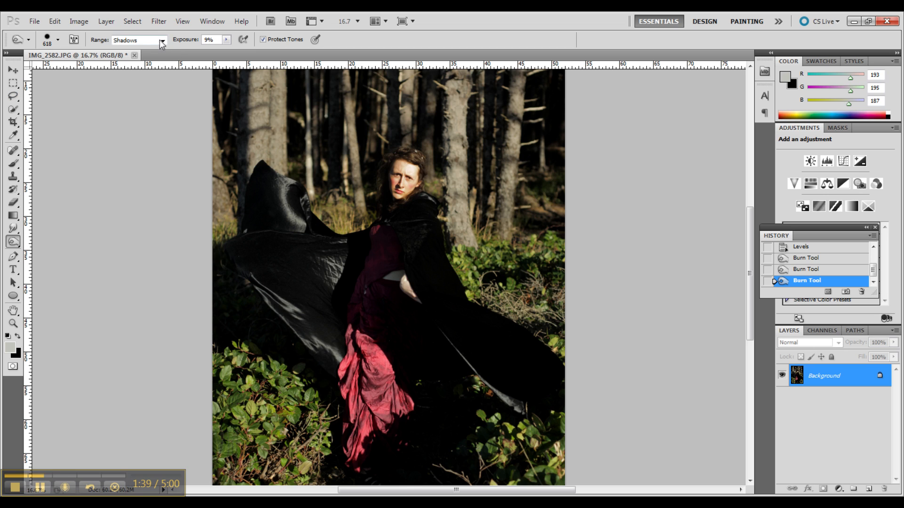
{"action": "left_click", "coordinate": [162, 39]}
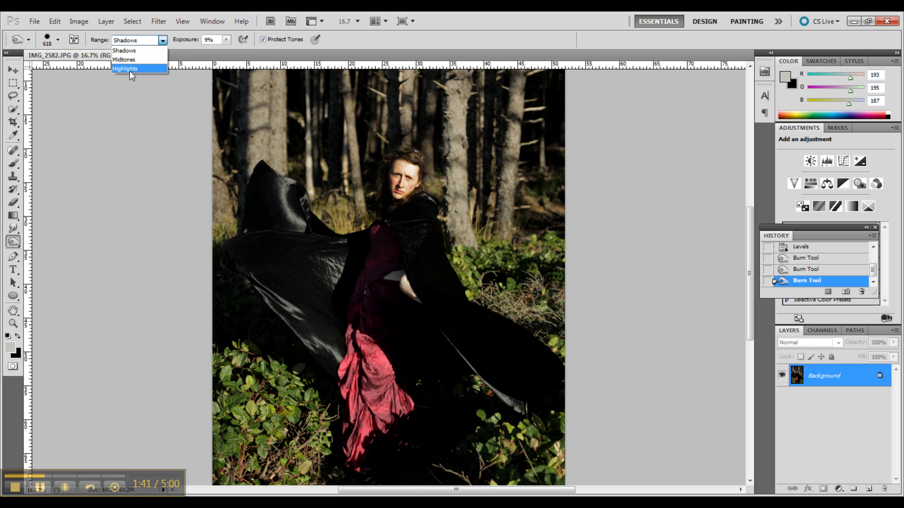
{"action": "left_click", "coordinate": [123, 50]}
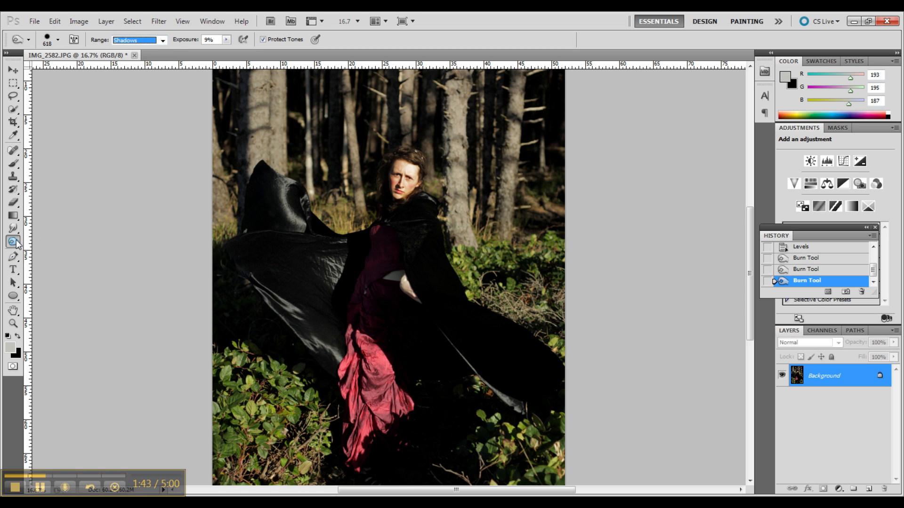
Step: Dodge brighter areas of the portrait with the Dodge tool set to Midtones
{"action": "left_click", "coordinate": [163, 39]}
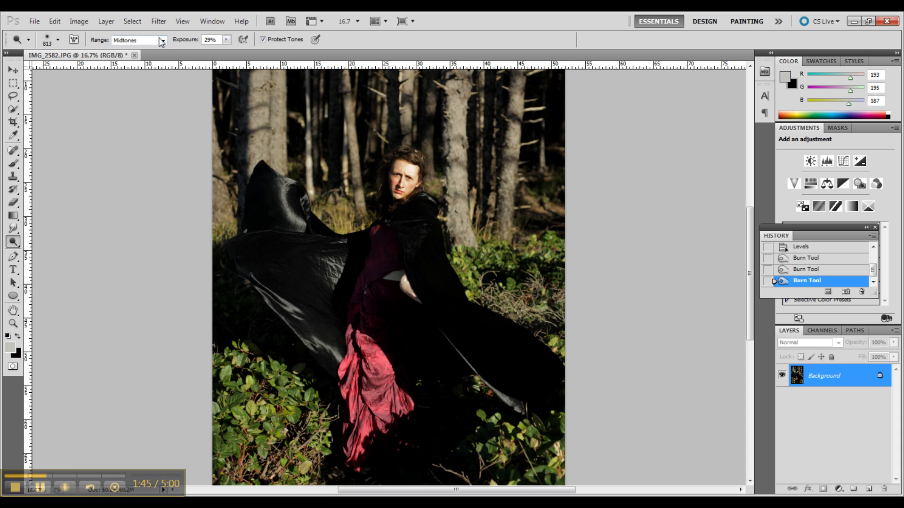
{"action": "left_click", "coordinate": [135, 39]}
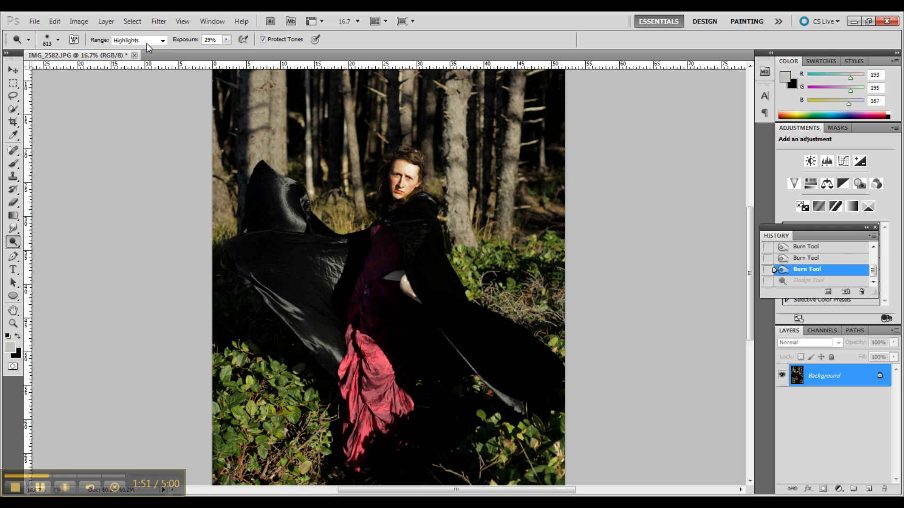
{"action": "left_click", "coordinate": [135, 40]}
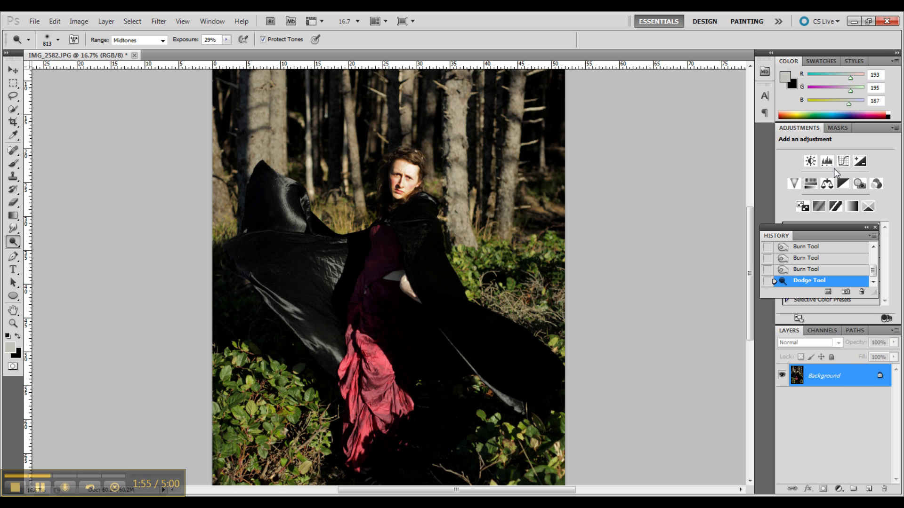
{"action": "left_click", "coordinate": [404, 179]}
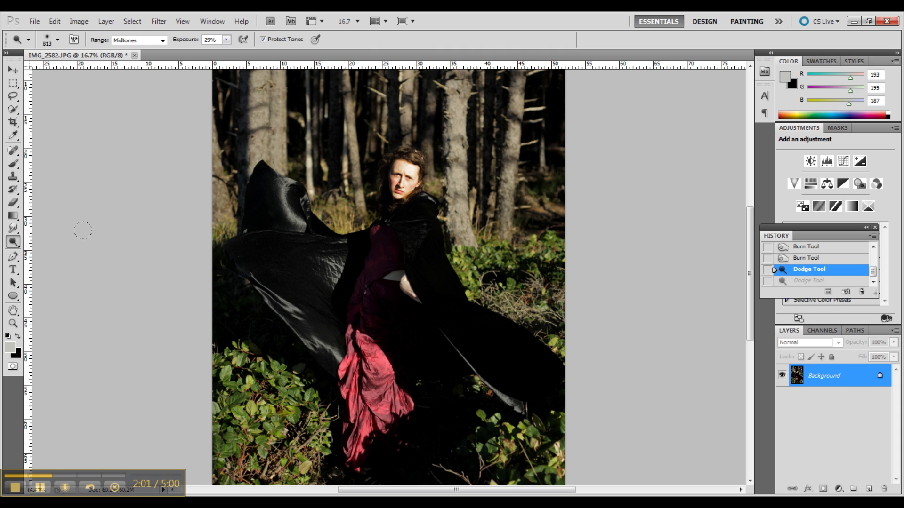
{"action": "mouse_move", "coordinate": [2, 231]}
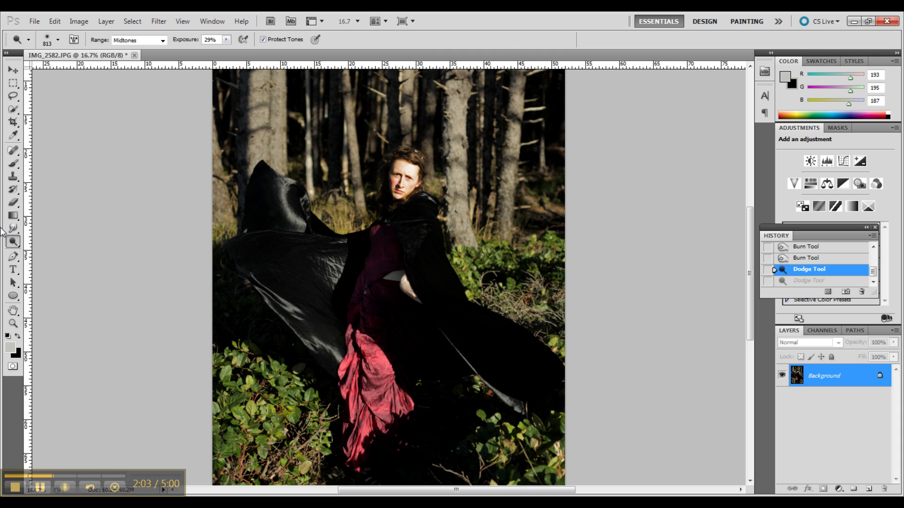
{"action": "mouse_move", "coordinate": [51, 250]}
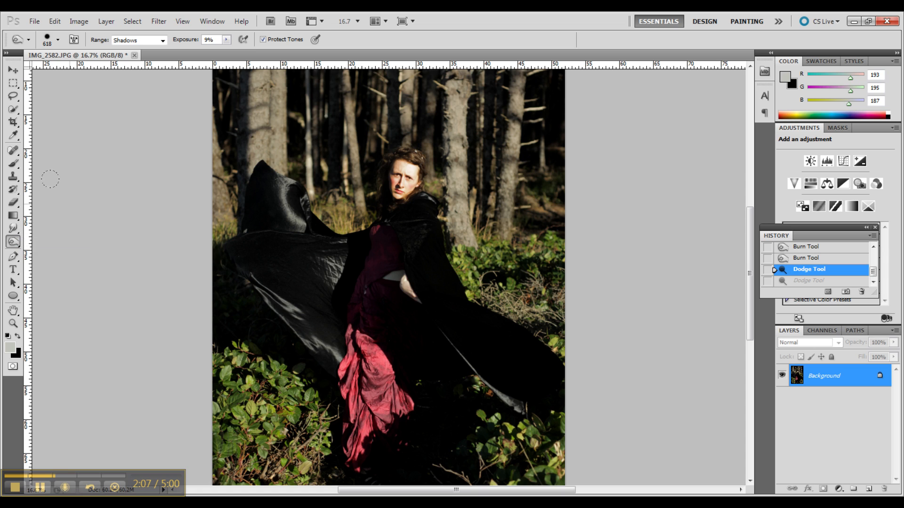
Step: Burn the black cloak and dress at 9% exposure, settling the range on Shadows after trying Highlights
{"action": "left_click", "coordinate": [136, 40]}
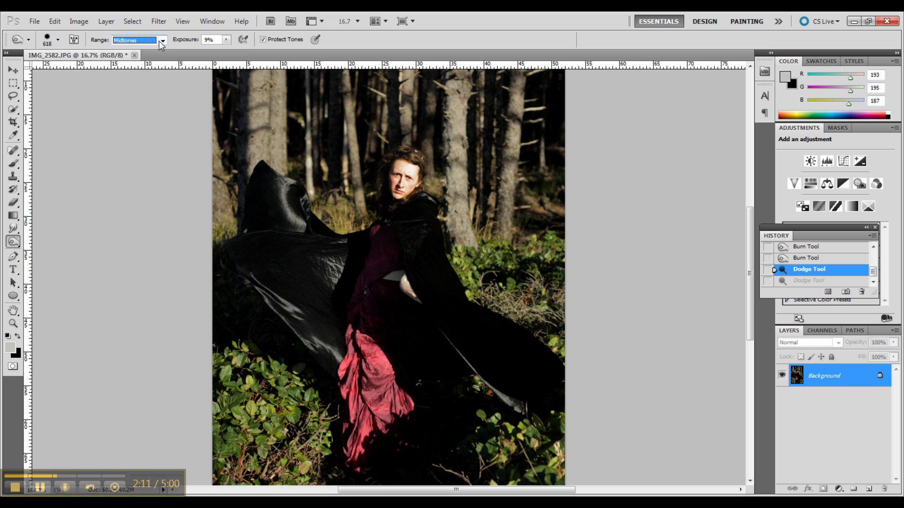
{"action": "left_click", "coordinate": [161, 40]}
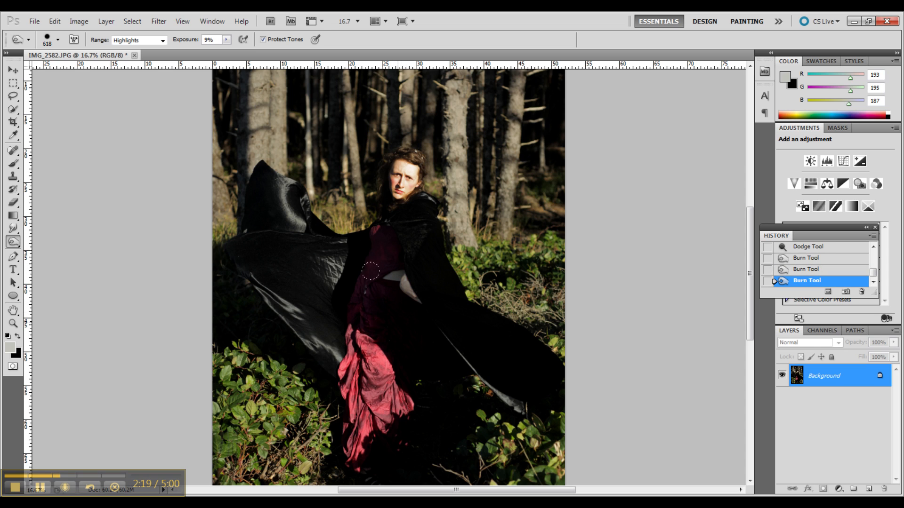
{"action": "left_click", "coordinate": [162, 39]}
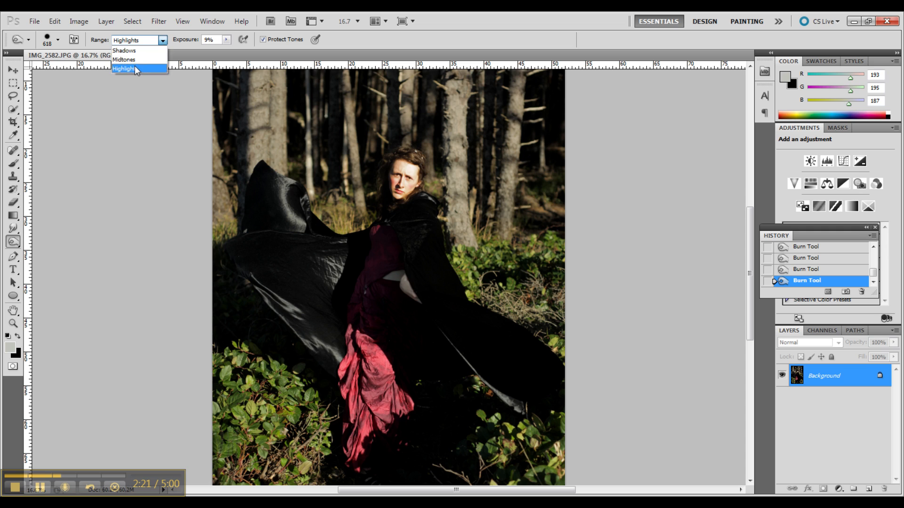
{"action": "left_click", "coordinate": [123, 59]}
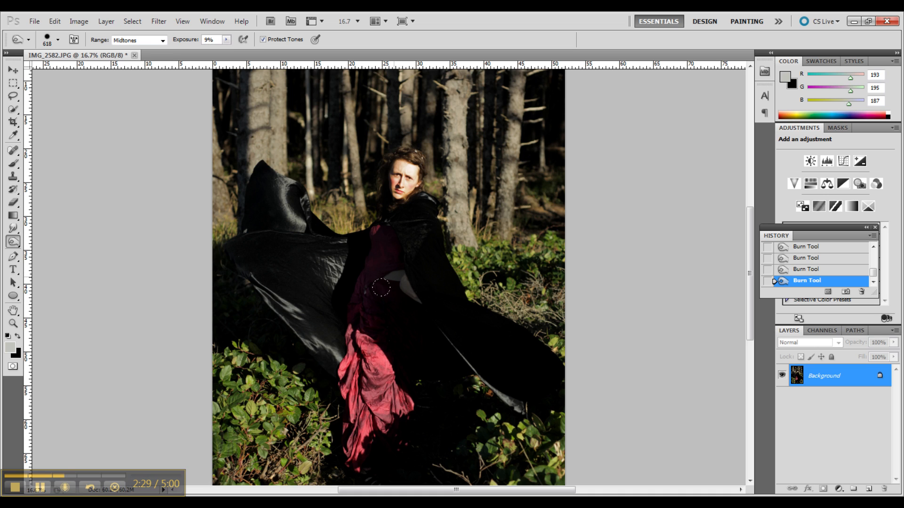
{"action": "left_click", "coordinate": [162, 40]}
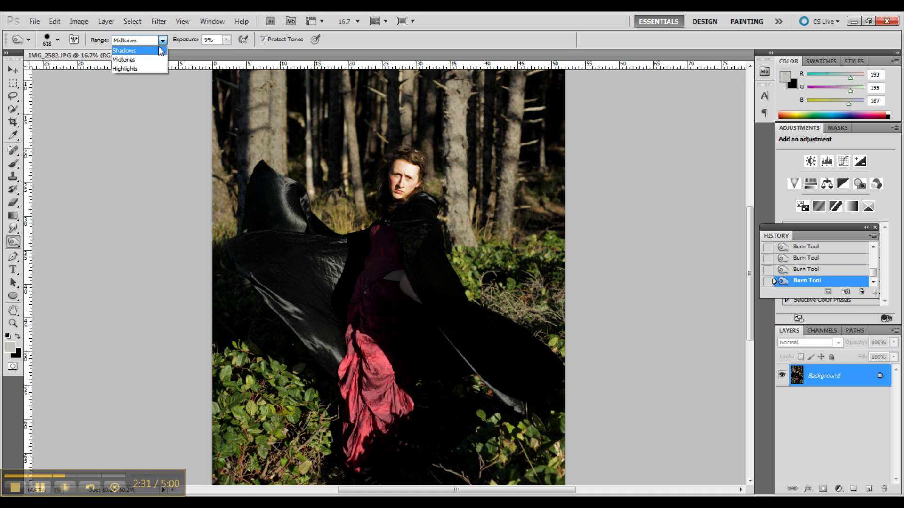
{"action": "left_click", "coordinate": [124, 50]}
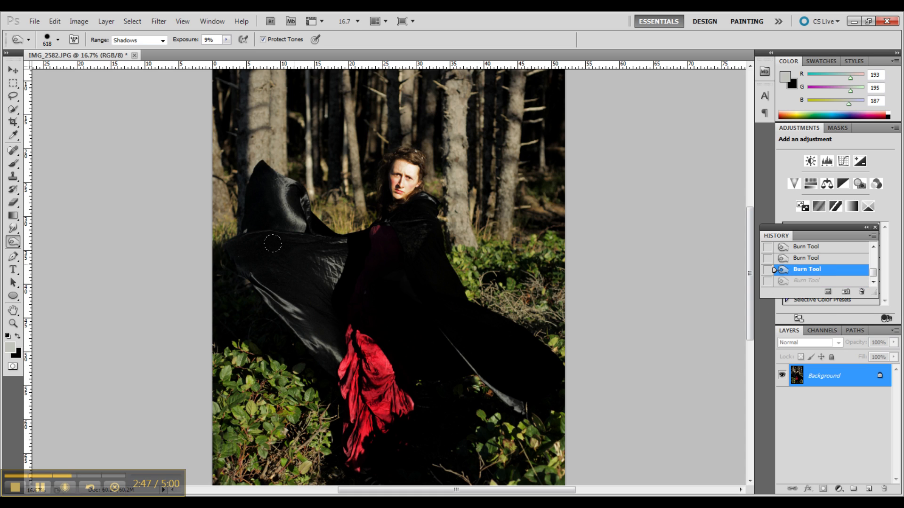
{"action": "mouse_move", "coordinate": [269, 244]}
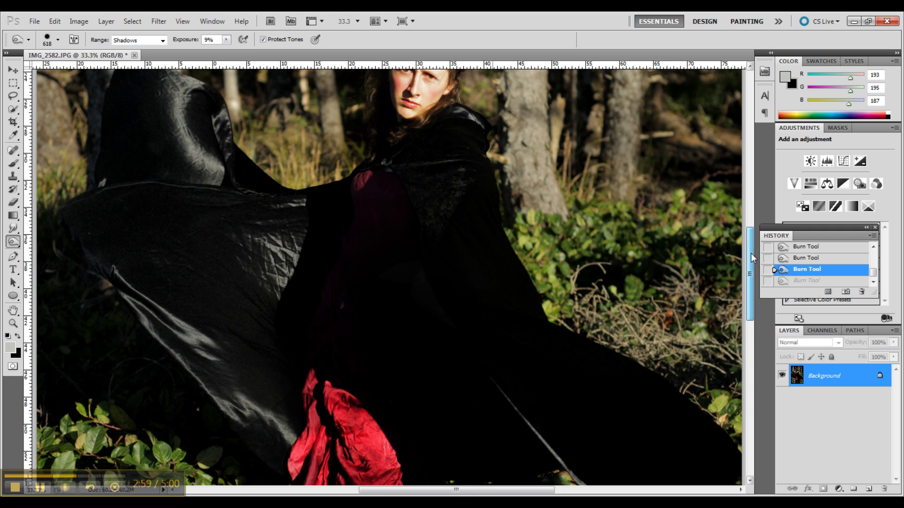
Step: Zoom to 200% on the face and shrink the burn brush to 7 px
{"action": "scroll", "scroll_direction": "down", "scroll_amount": 3}
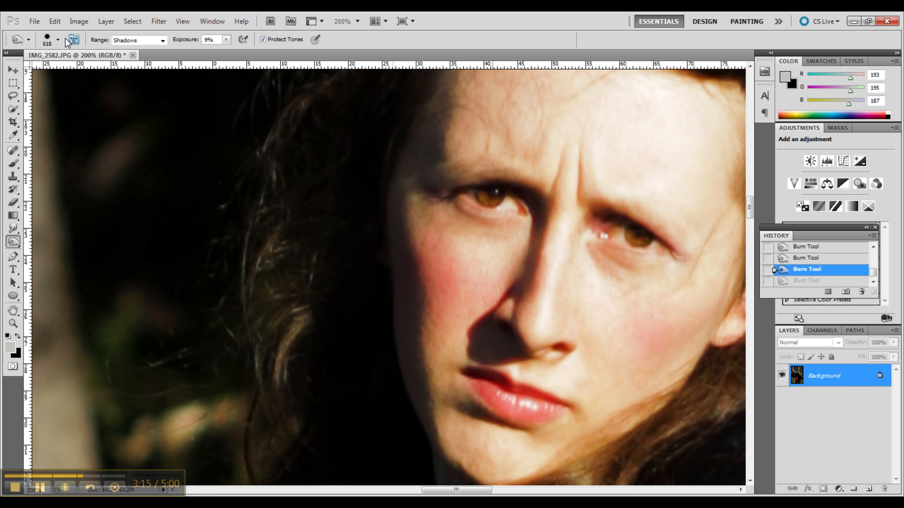
{"action": "left_click", "coordinate": [57, 40]}
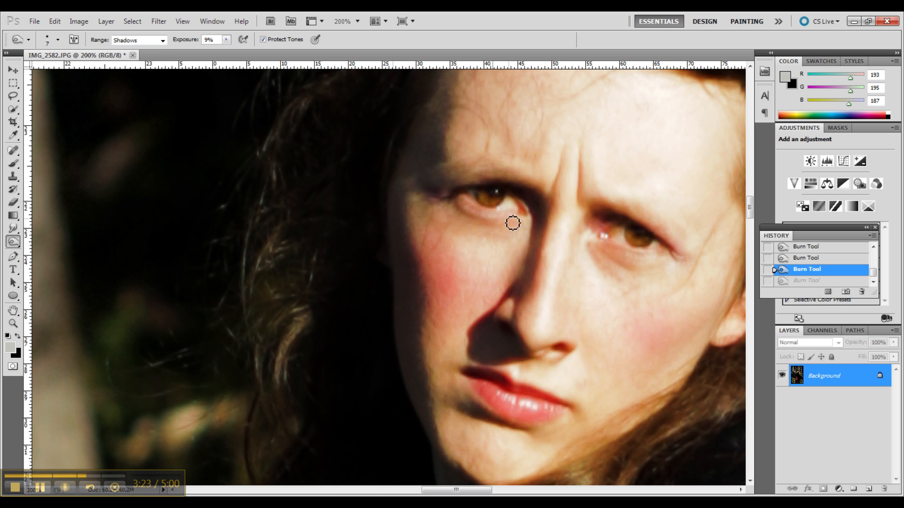
{"action": "mouse_move", "coordinate": [53, 75]}
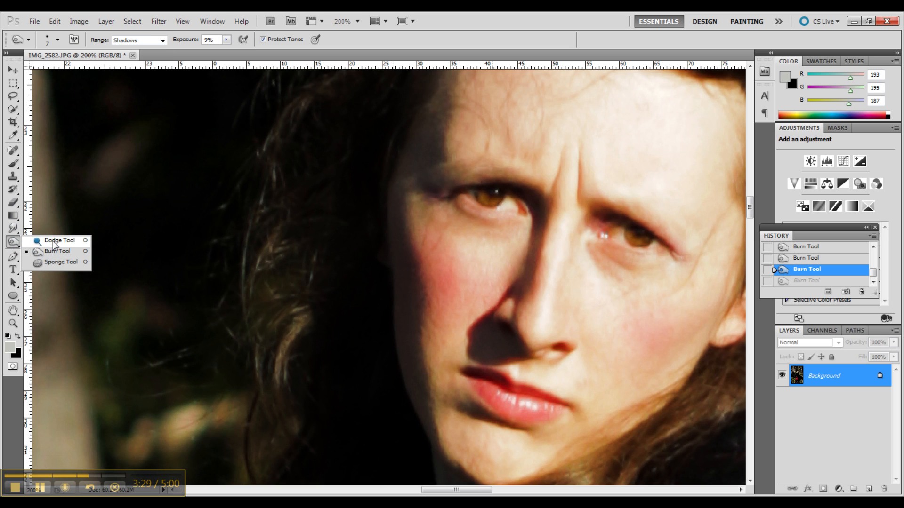
Step: Dodge the irises on Highlights at 29%, then burn the rim around the iris
{"action": "left_click", "coordinate": [138, 39]}
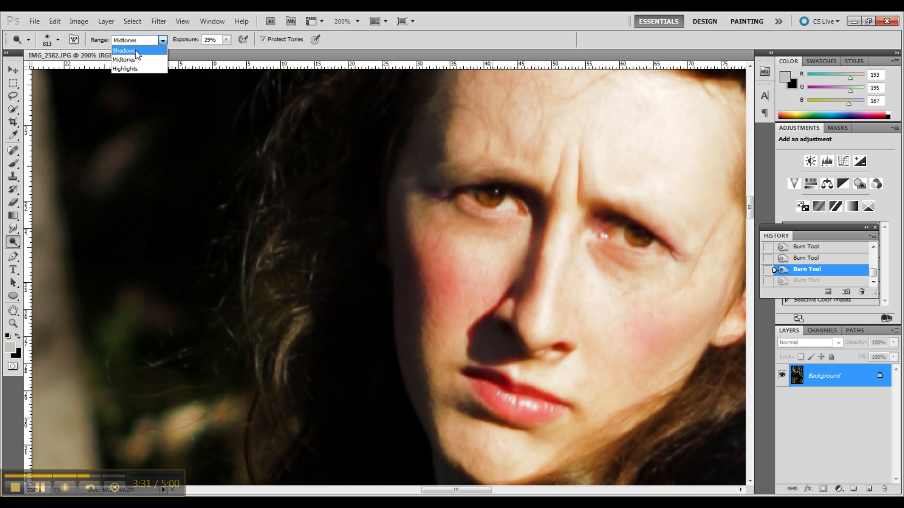
{"action": "left_click", "coordinate": [124, 68]}
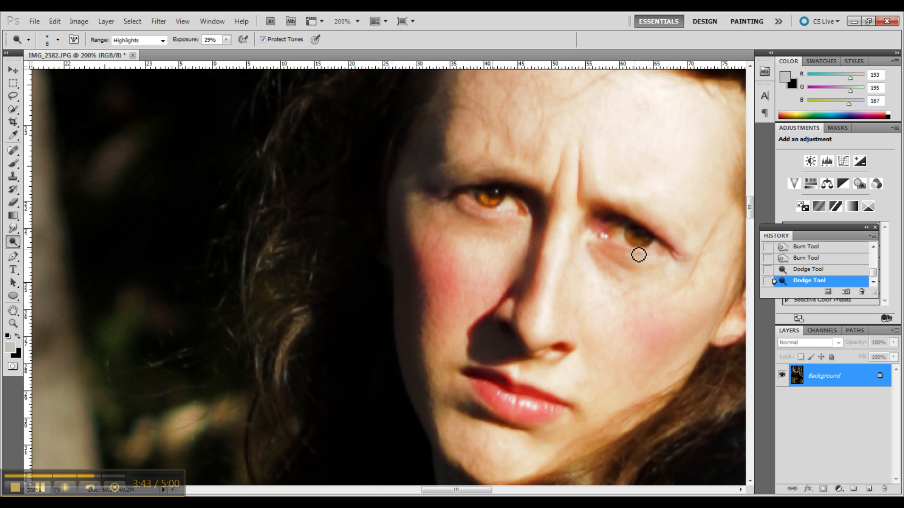
{"action": "left_click", "coordinate": [506, 200]}
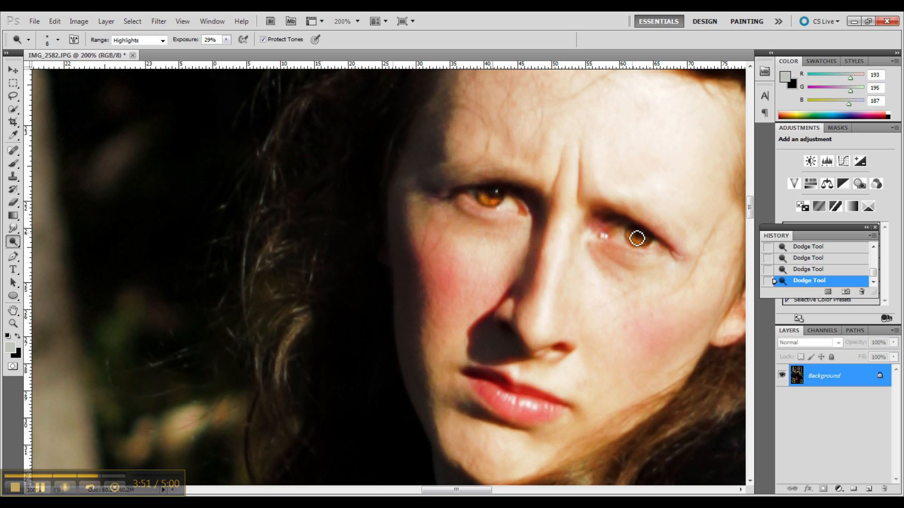
{"action": "left_click", "coordinate": [637, 238]}
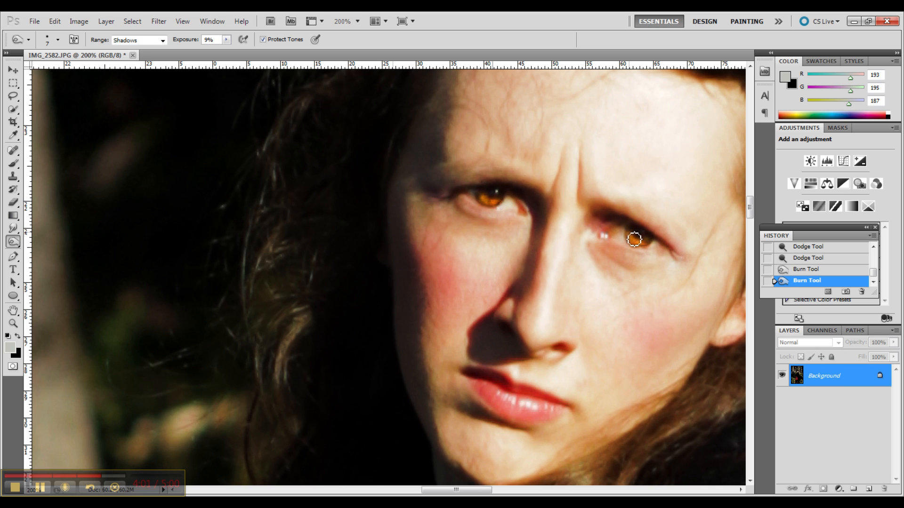
{"action": "left_click", "coordinate": [633, 239]}
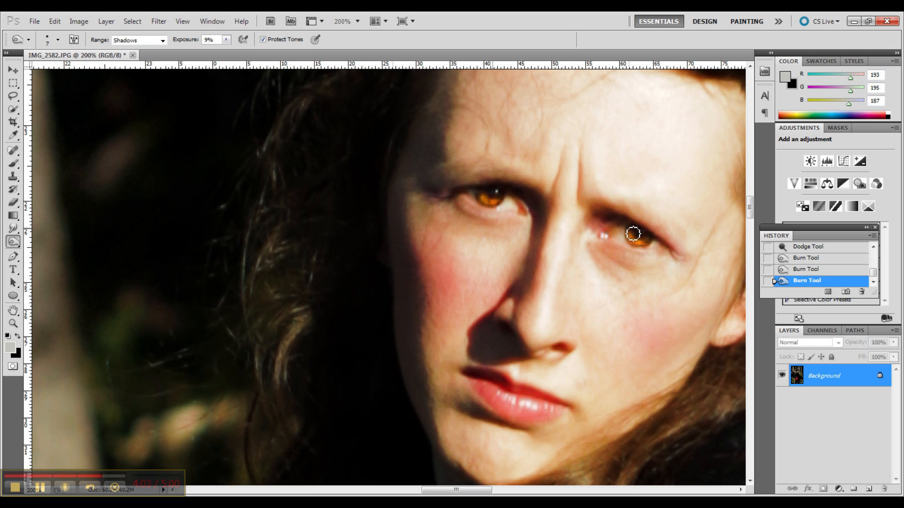
{"action": "mouse_move", "coordinate": [442, 196]}
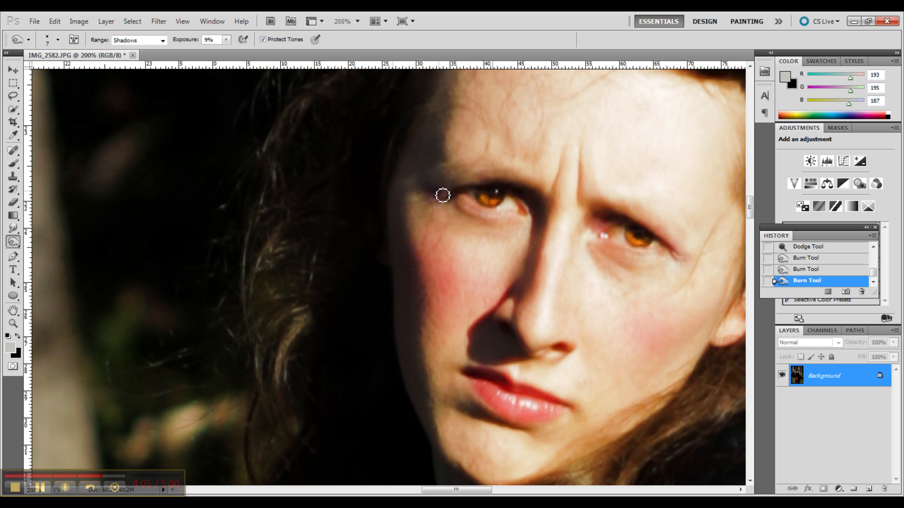
{"action": "mouse_move", "coordinate": [503, 225]}
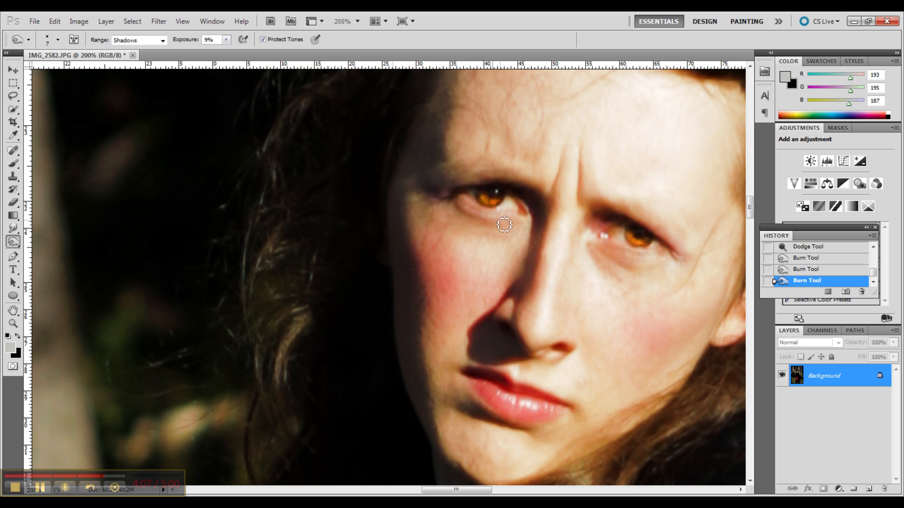
{"action": "mouse_move", "coordinate": [601, 250]}
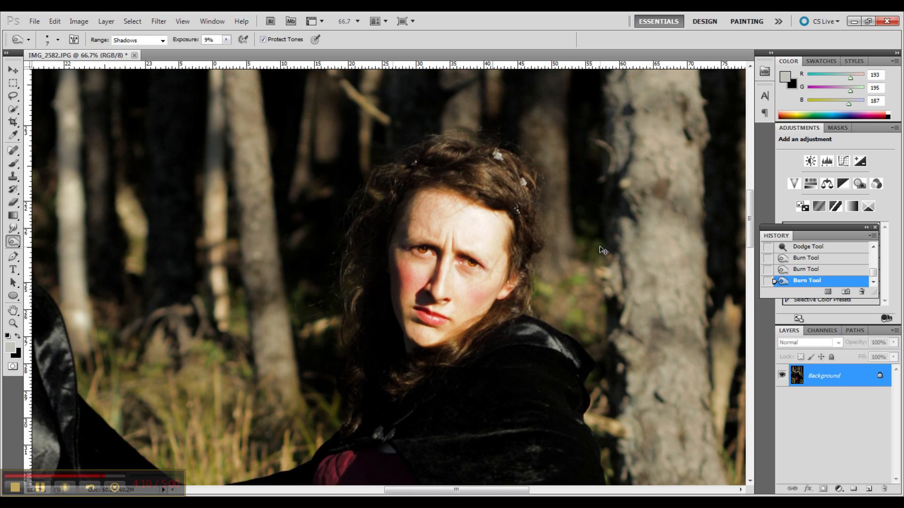
{"action": "mouse_move", "coordinate": [606, 254]}
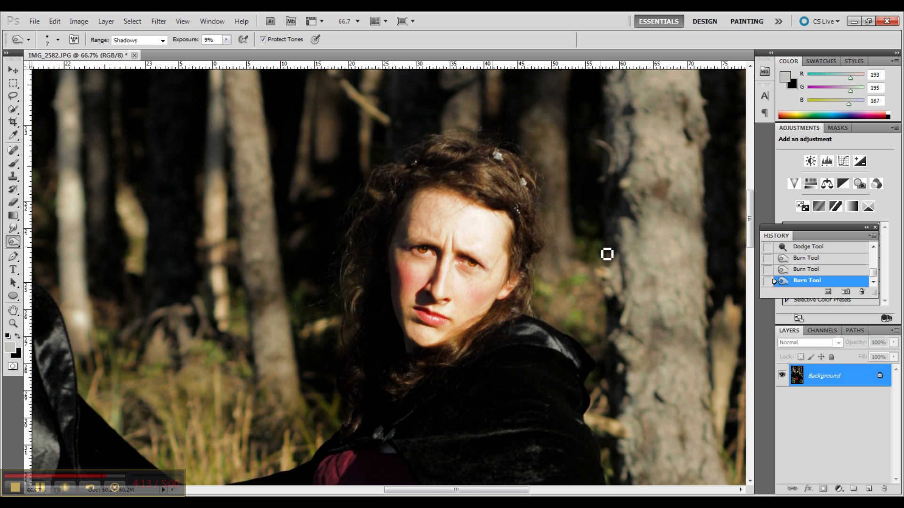
{"action": "mouse_move", "coordinate": [282, 359]}
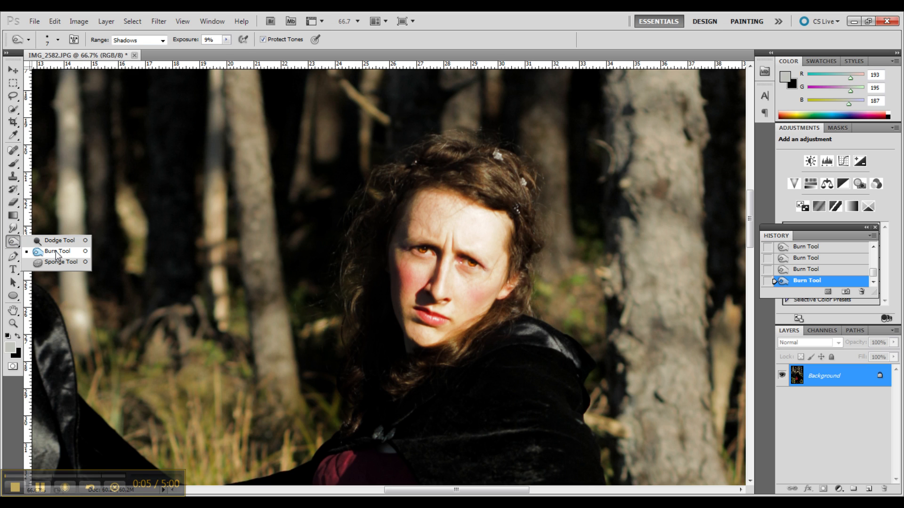
{"action": "mouse_move", "coordinate": [58, 241]}
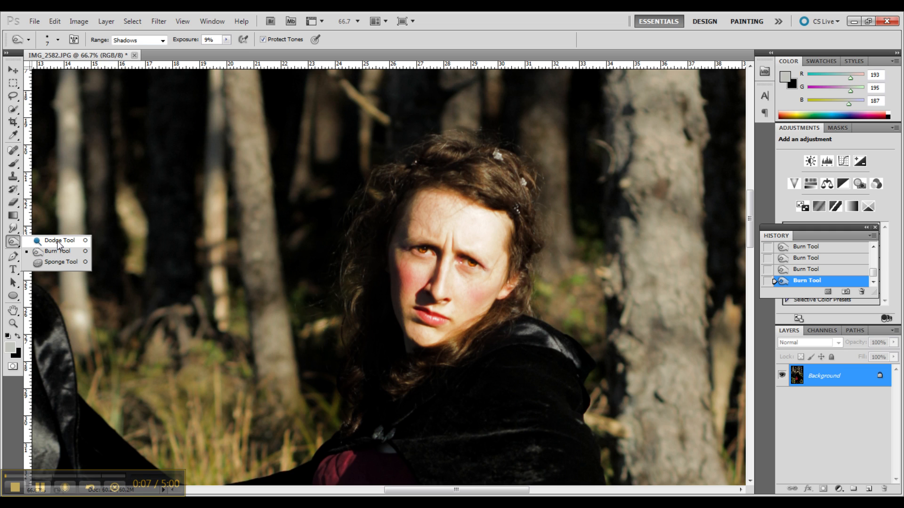
{"action": "mouse_move", "coordinate": [56, 256]}
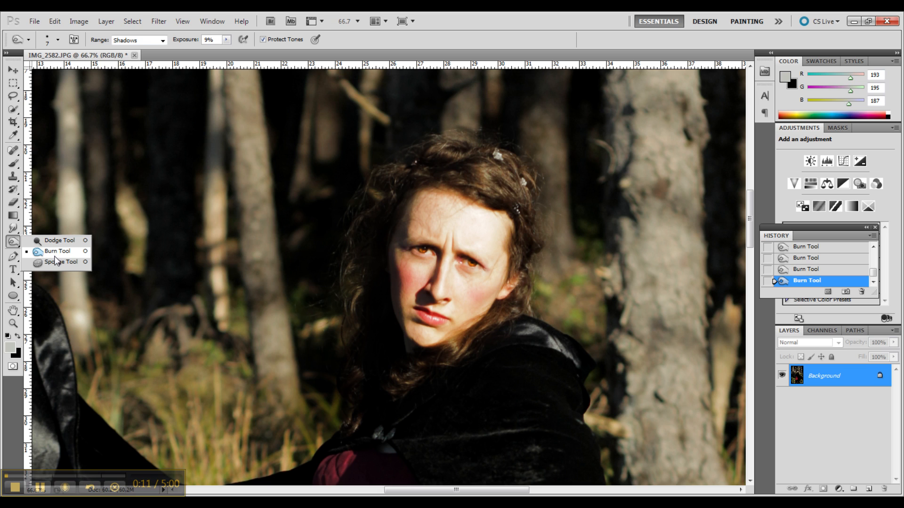
Step: Burn the face edge with a 25 px brush, then the left trees with a 91 px brush
{"action": "left_click", "coordinate": [58, 39]}
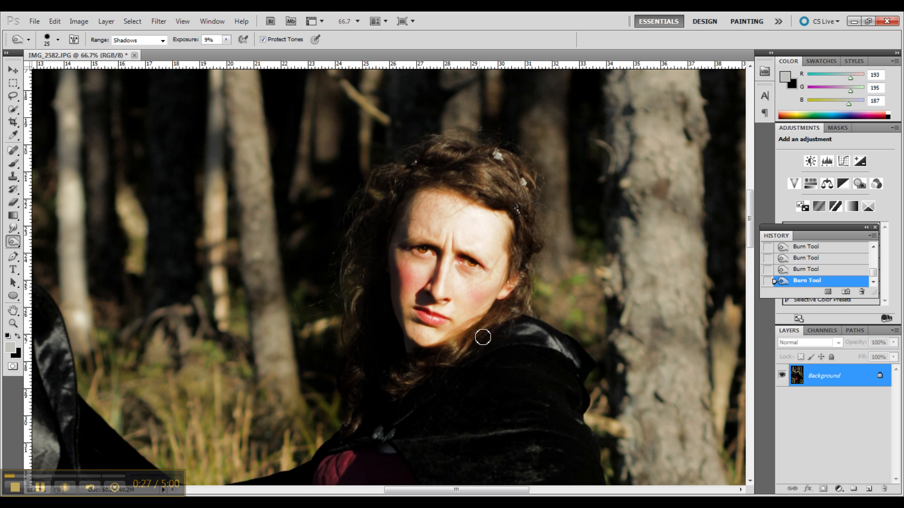
{"action": "mouse_move", "coordinate": [456, 237]}
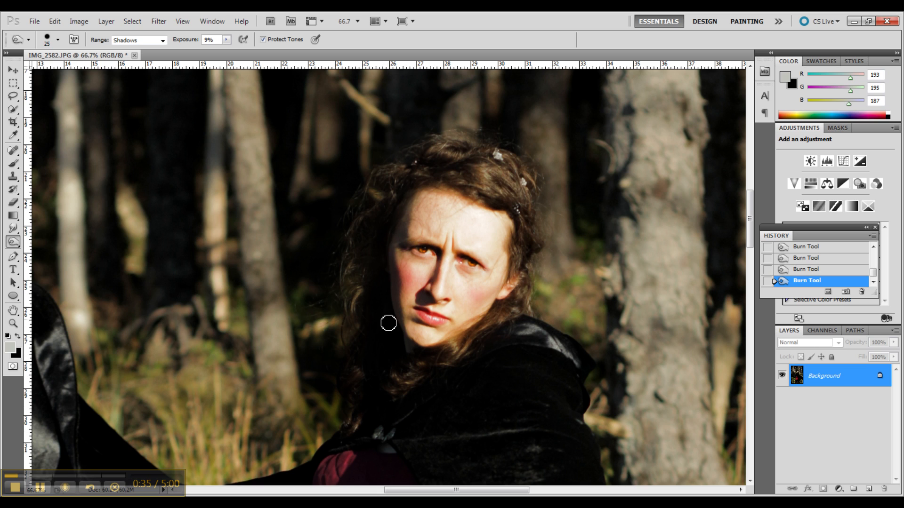
{"action": "mouse_move", "coordinate": [405, 295]}
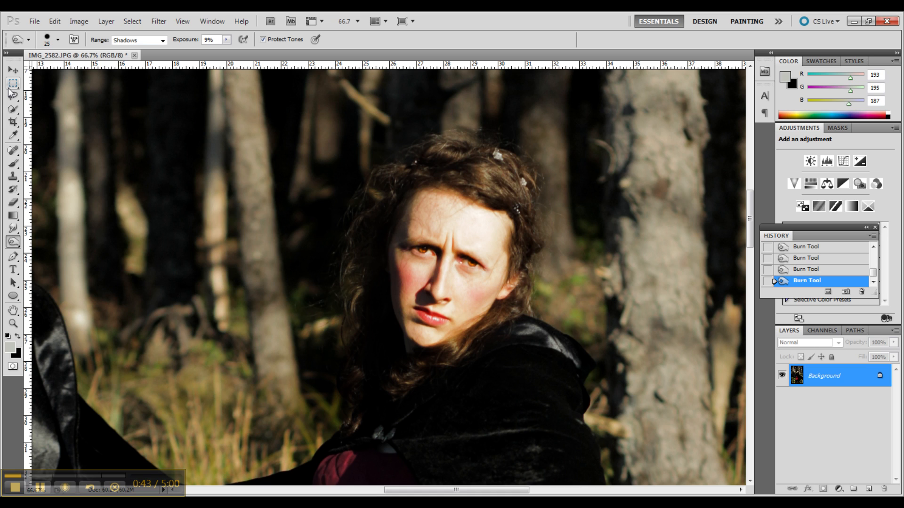
{"action": "mouse_move", "coordinate": [13, 84]}
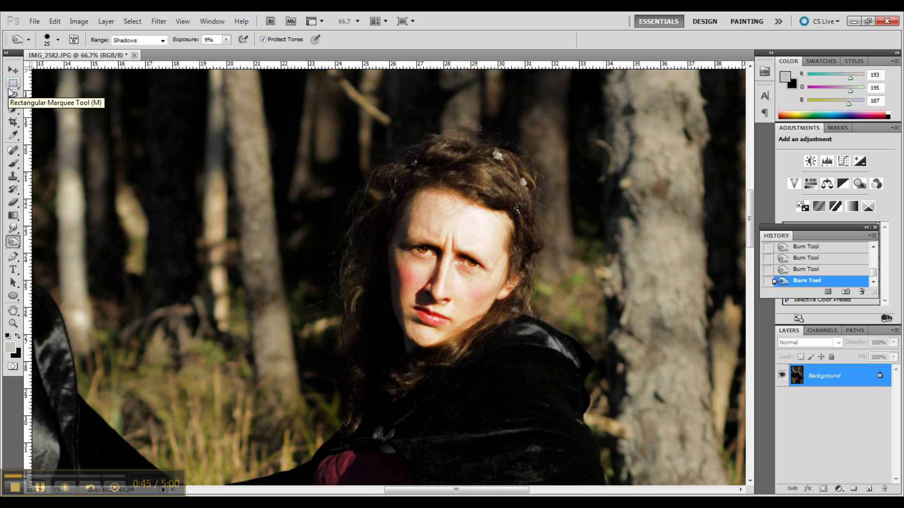
{"action": "mouse_move", "coordinate": [8, 235]}
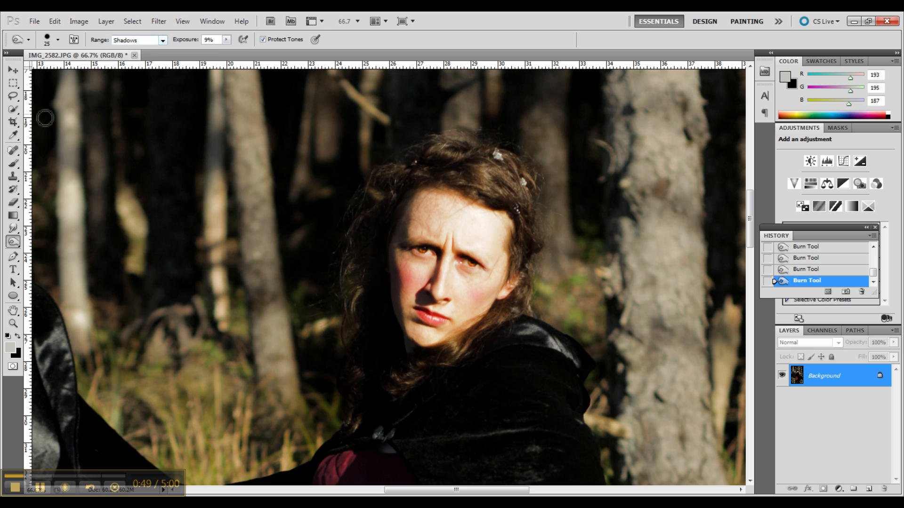
{"action": "left_click", "coordinate": [57, 40]}
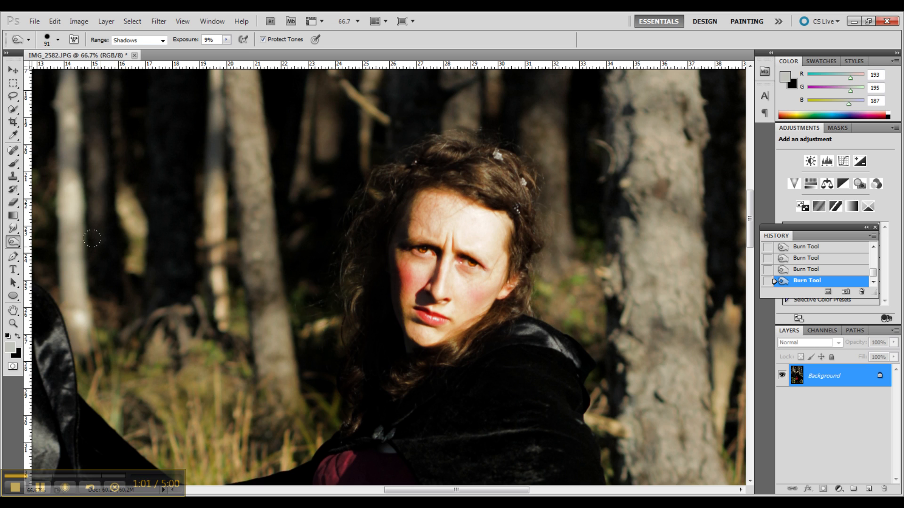
{"action": "mouse_move", "coordinate": [47, 241]}
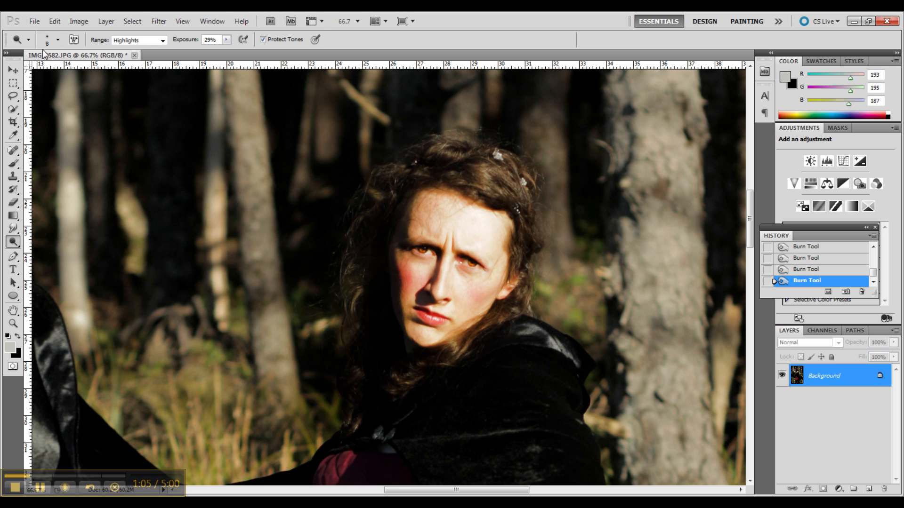
Step: Dodge the bright areas of the face with a 52 px brush on Highlights at 29%
{"action": "left_click", "coordinate": [57, 39]}
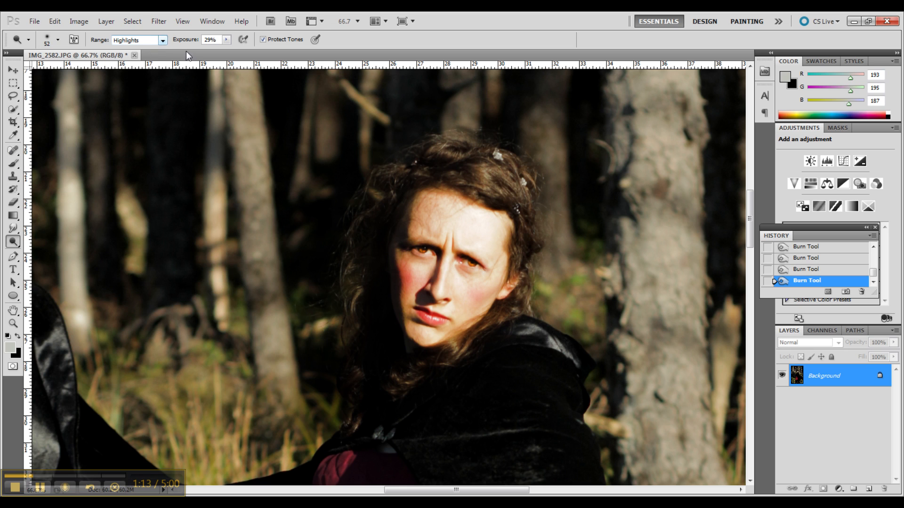
{"action": "mouse_move", "coordinate": [536, 206]}
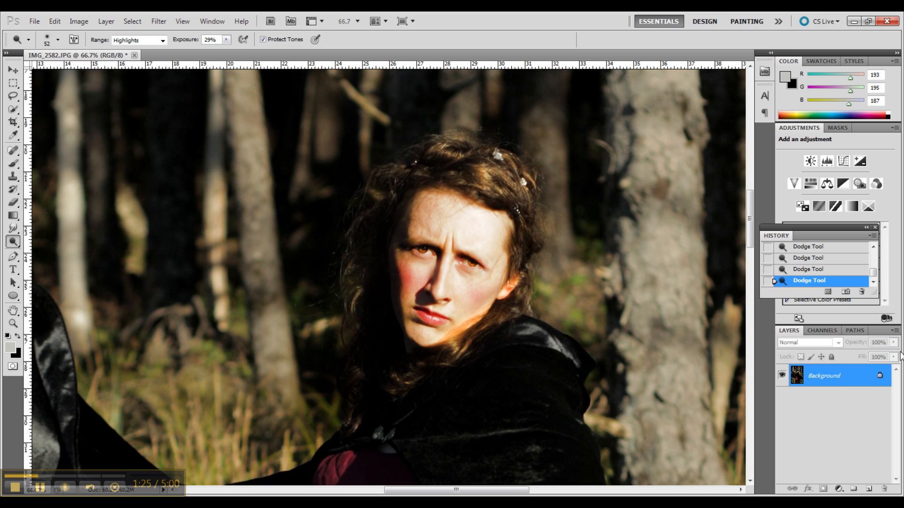
{"action": "mouse_move", "coordinate": [896, 357]}
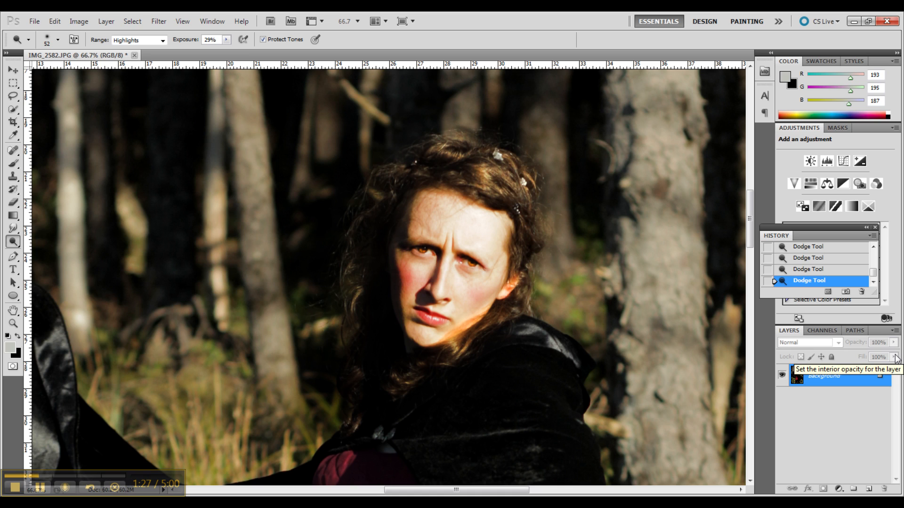
{"action": "mouse_move", "coordinate": [711, 317]}
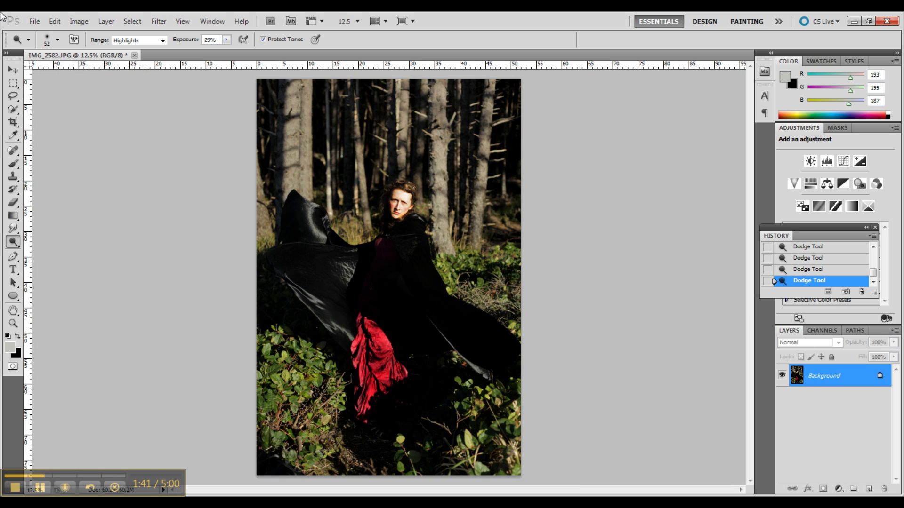
{"action": "mouse_move", "coordinate": [13, 209]}
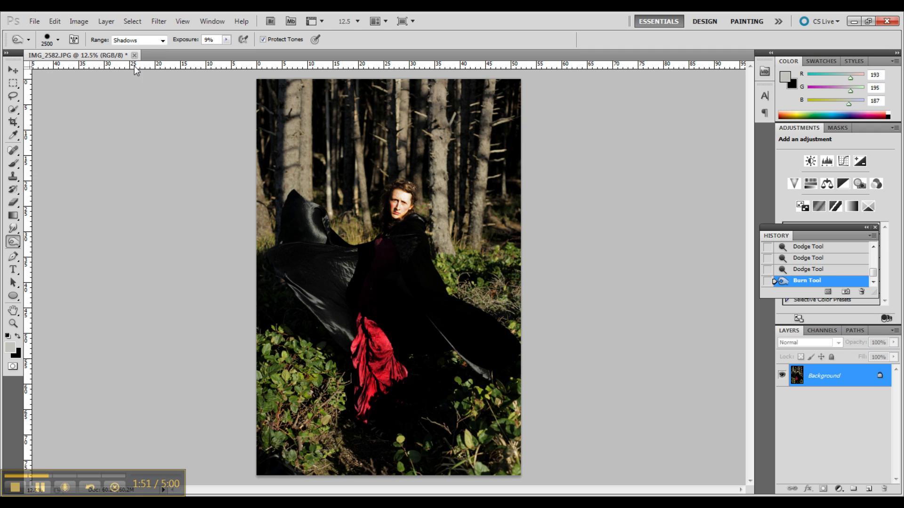
Step: Burn the forest edges with a large brush, first on Midtones then back on Shadows
{"action": "left_click", "coordinate": [135, 40]}
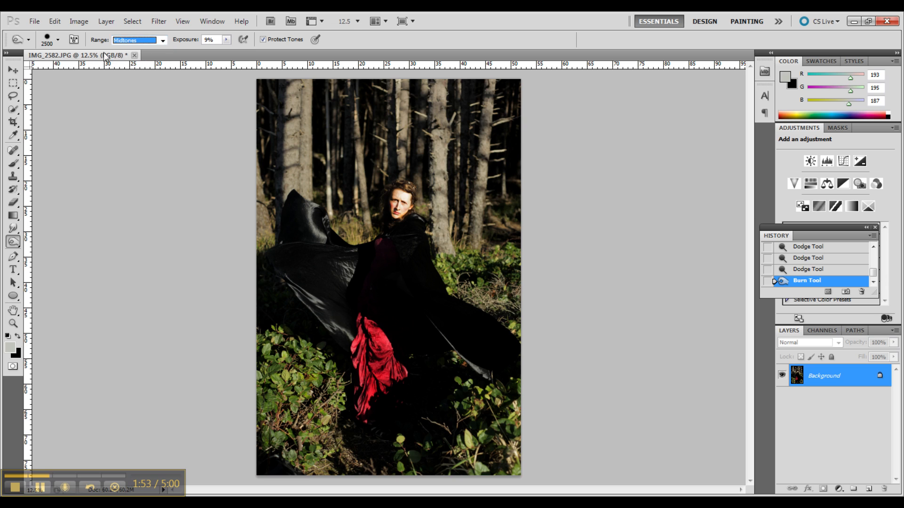
{"action": "left_click", "coordinate": [51, 39]}
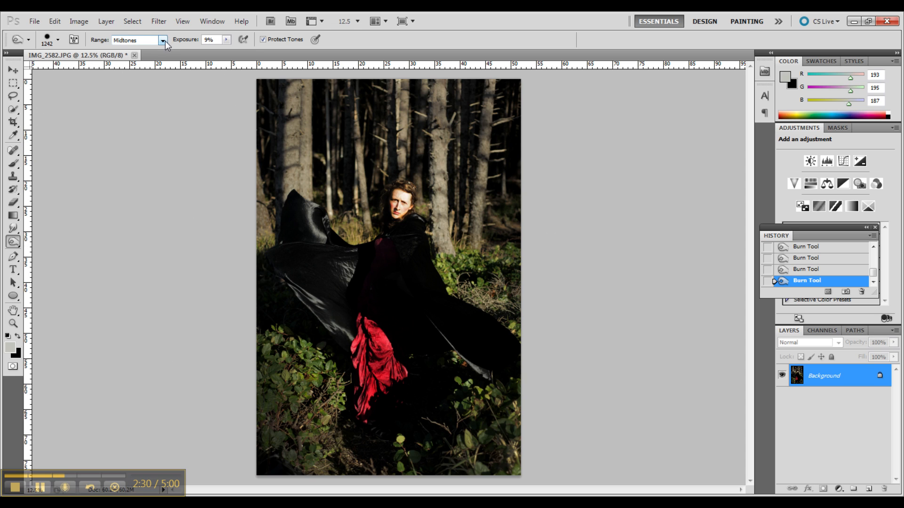
{"action": "left_click", "coordinate": [162, 39]}
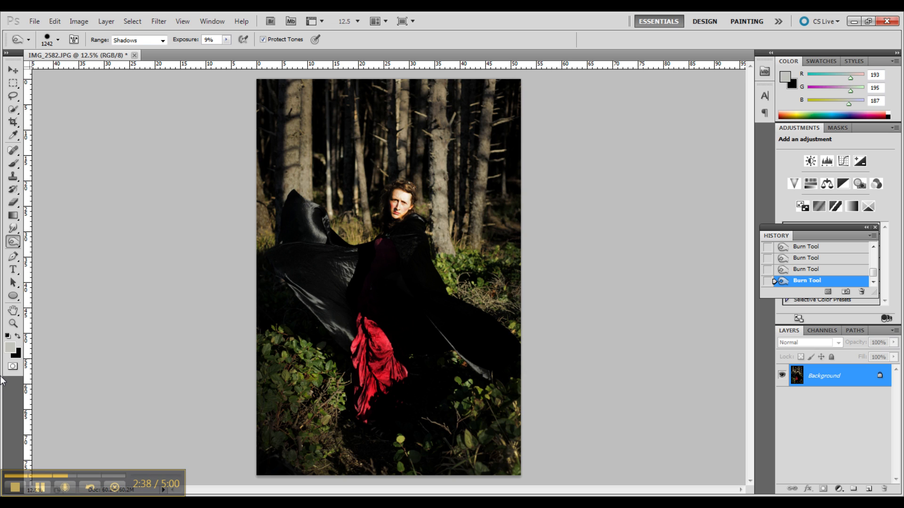
{"action": "mouse_move", "coordinate": [822, 252]}
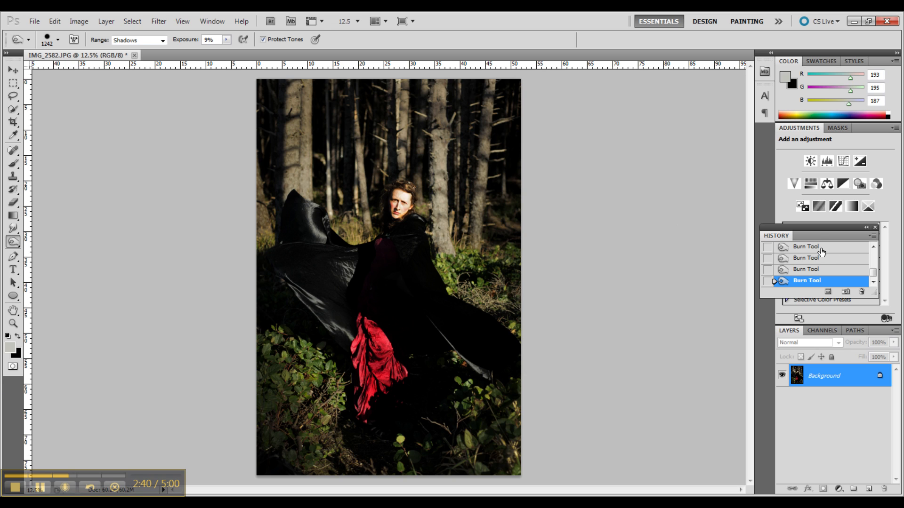
Step: Step History back past the three latest Burn strokes after comparing with the latest state
{"action": "left_click", "coordinate": [807, 247]}
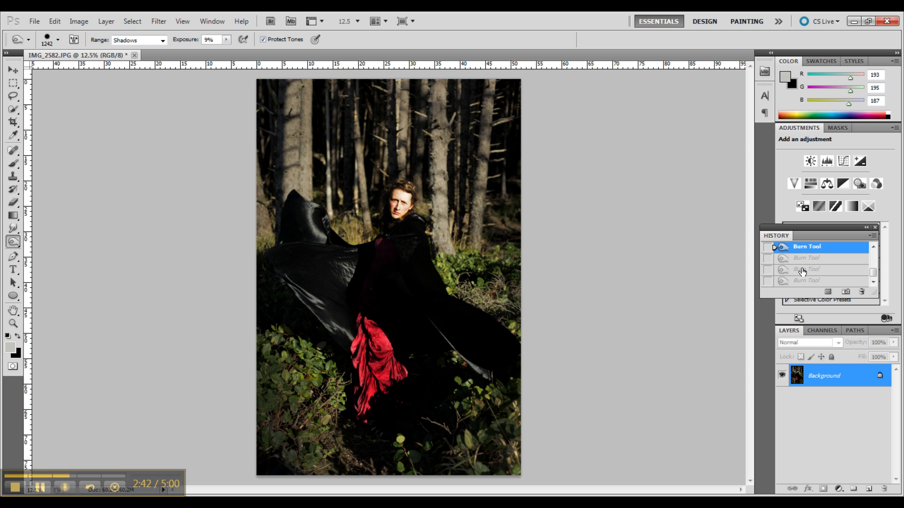
{"action": "left_click", "coordinate": [807, 257]}
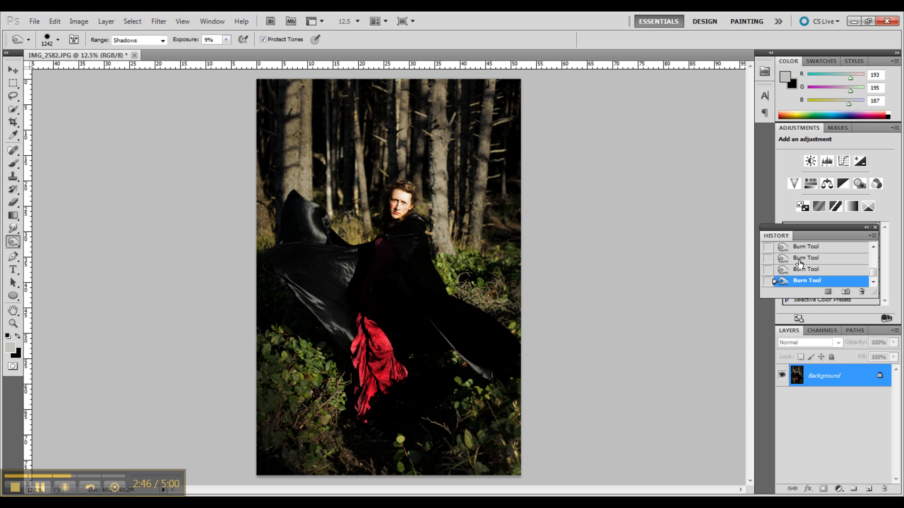
{"action": "left_click", "coordinate": [806, 247]}
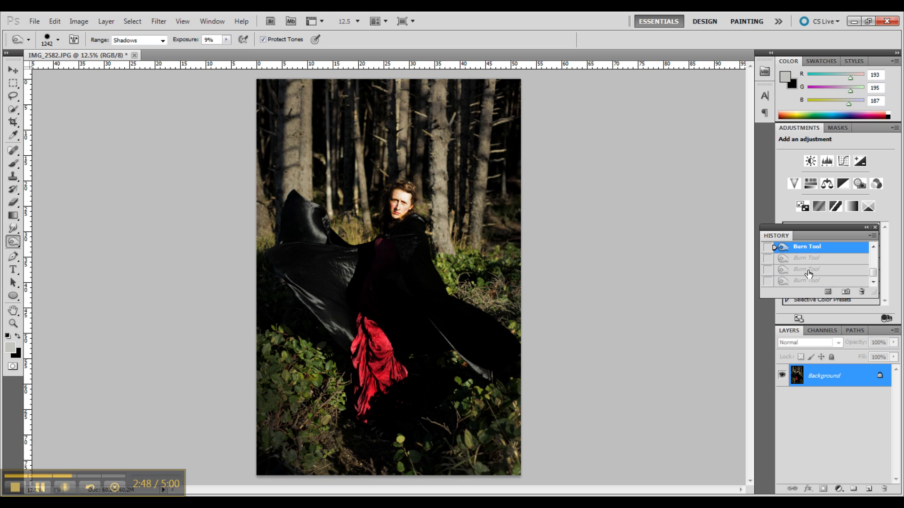
{"action": "mouse_move", "coordinate": [606, 200]}
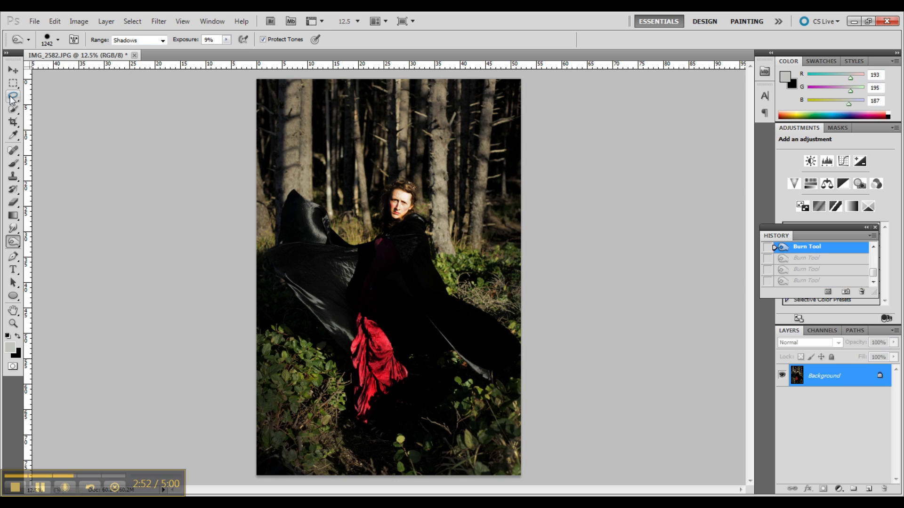
{"action": "mouse_move", "coordinate": [12, 97]}
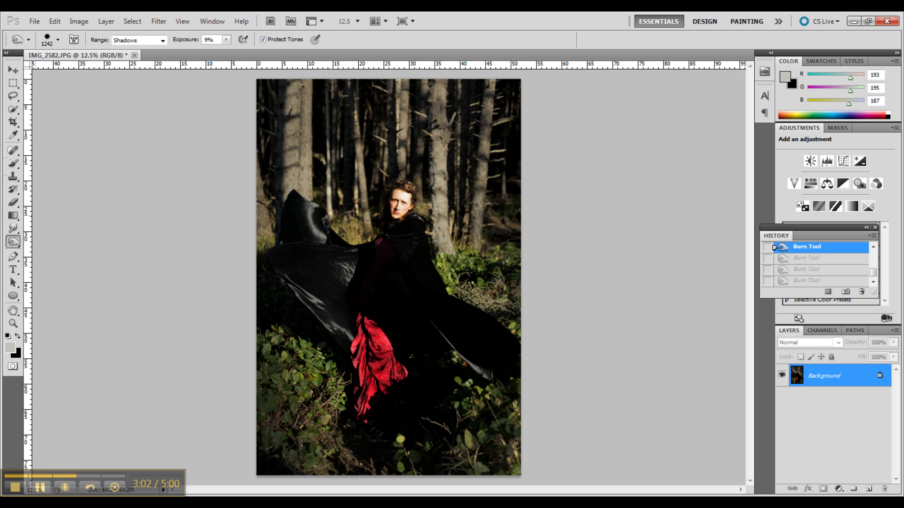
{"action": "left_click", "coordinate": [79, 21]}
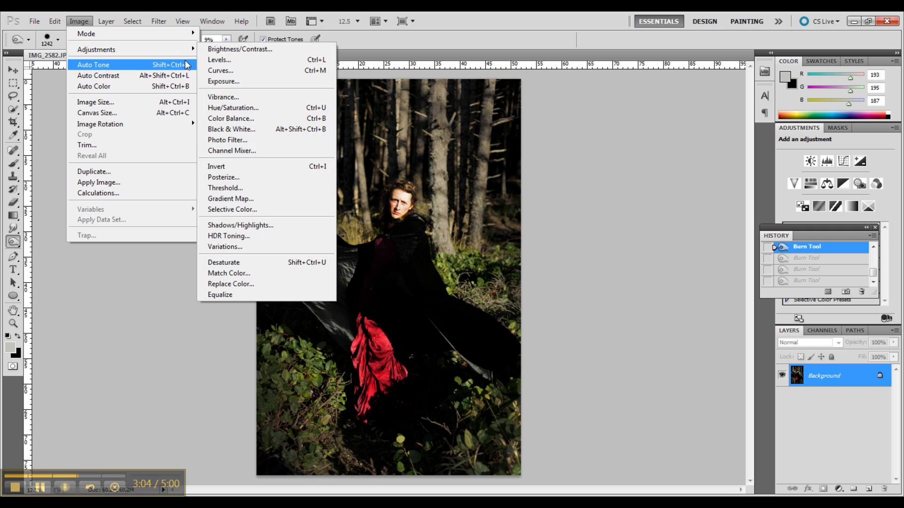
Step: Apply Selective Color on Reds adding about +11% Black to deepen the red dress
{"action": "left_click", "coordinate": [232, 209]}
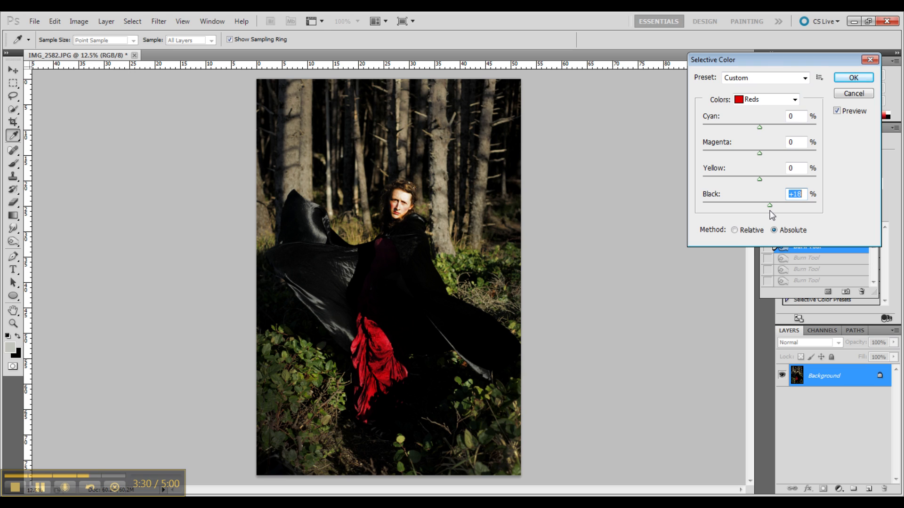
{"action": "mouse_move", "coordinate": [795, 143]}
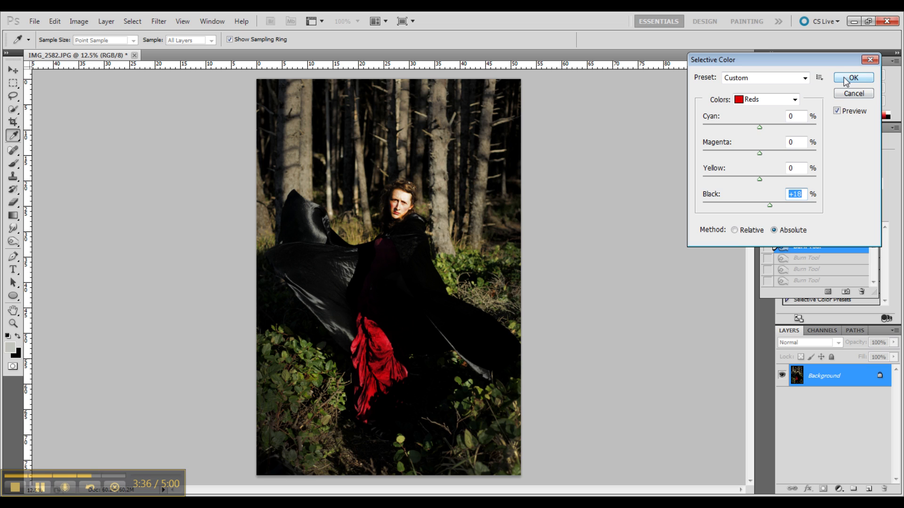
{"action": "left_click", "coordinate": [838, 111]}
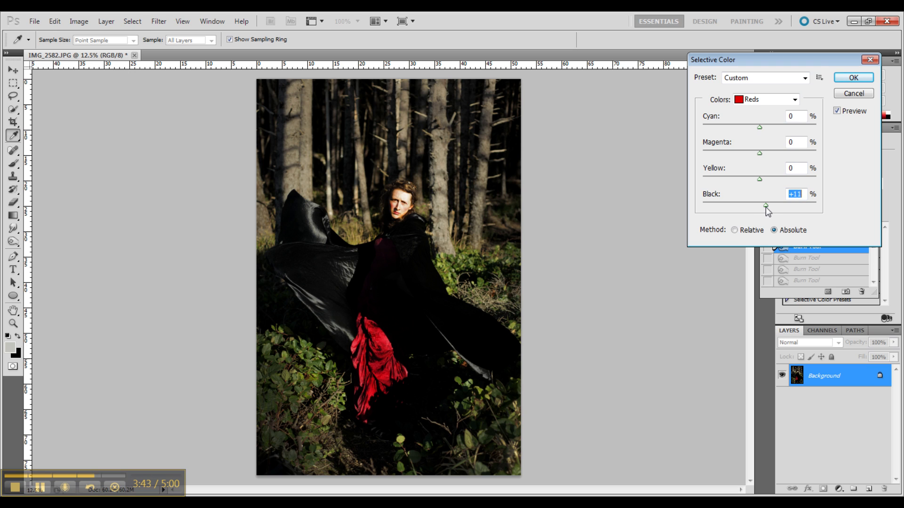
{"action": "left_click", "coordinate": [853, 77]}
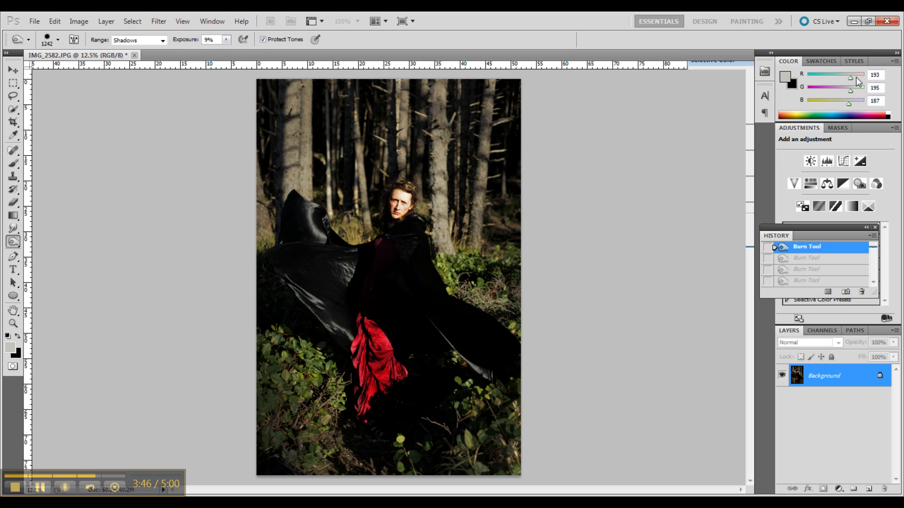
{"action": "left_click", "coordinate": [813, 280]}
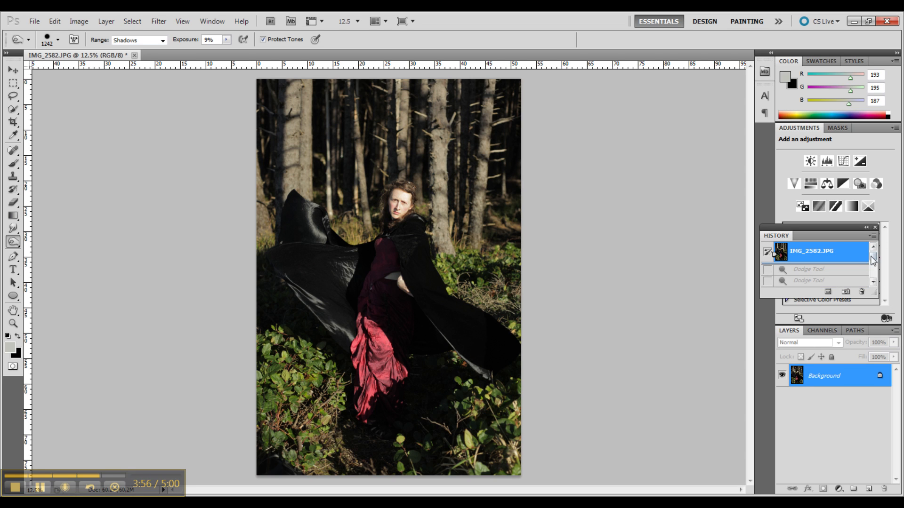
{"action": "scroll", "scroll_direction": "down", "scroll_amount": 3}
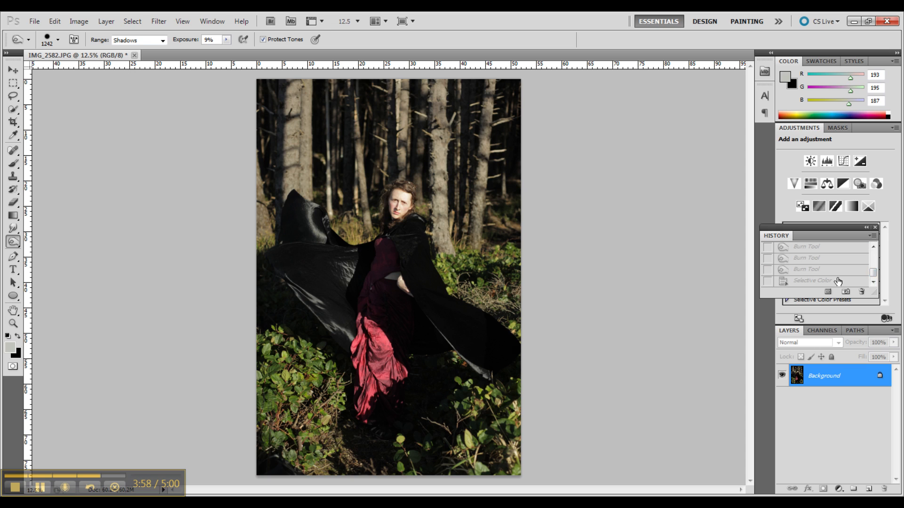
{"action": "left_click", "coordinate": [813, 281]}
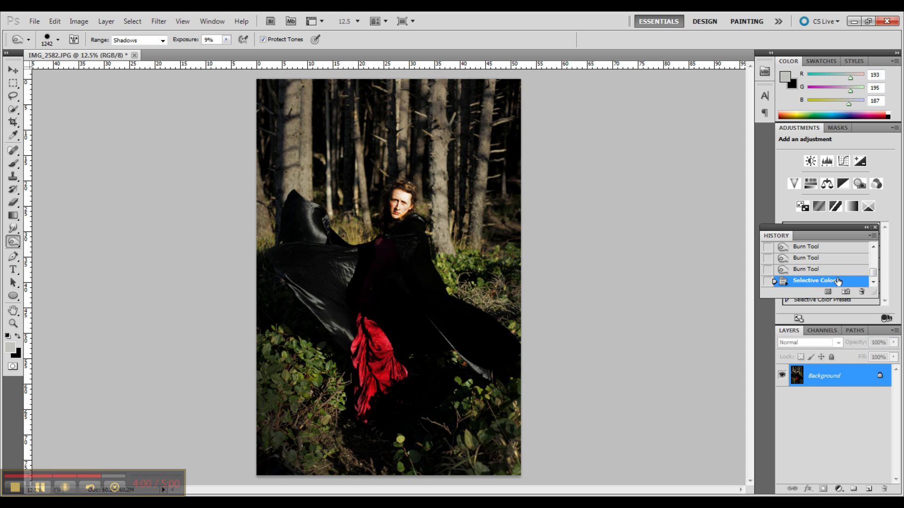
{"action": "mouse_move", "coordinate": [804, 262]}
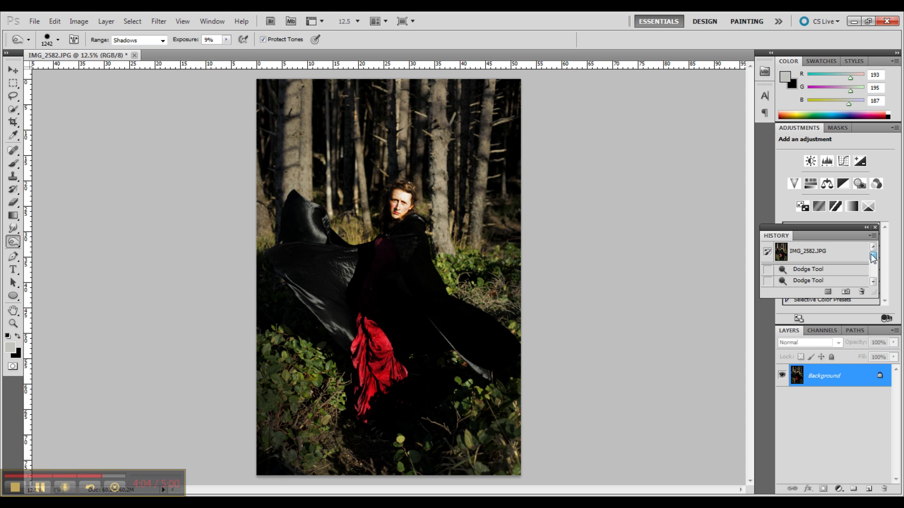
{"action": "left_click", "coordinate": [807, 251]}
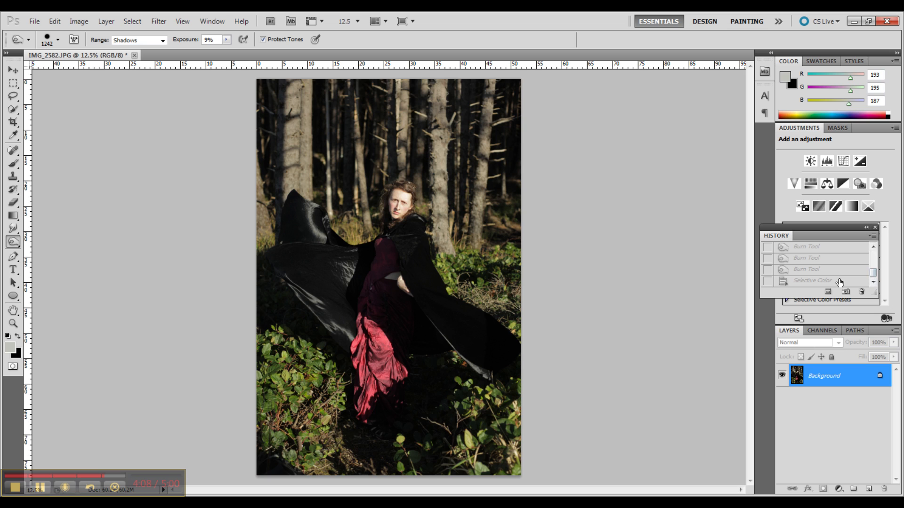
{"action": "left_click", "coordinate": [813, 281]}
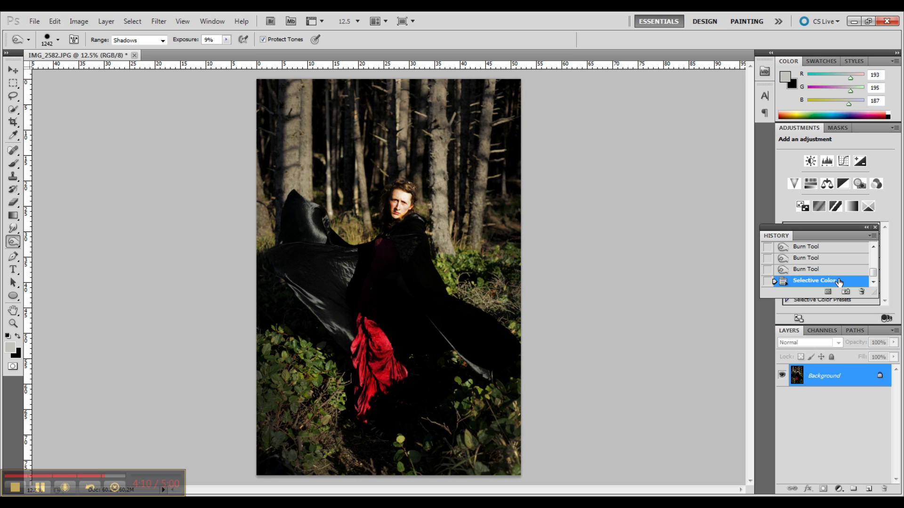